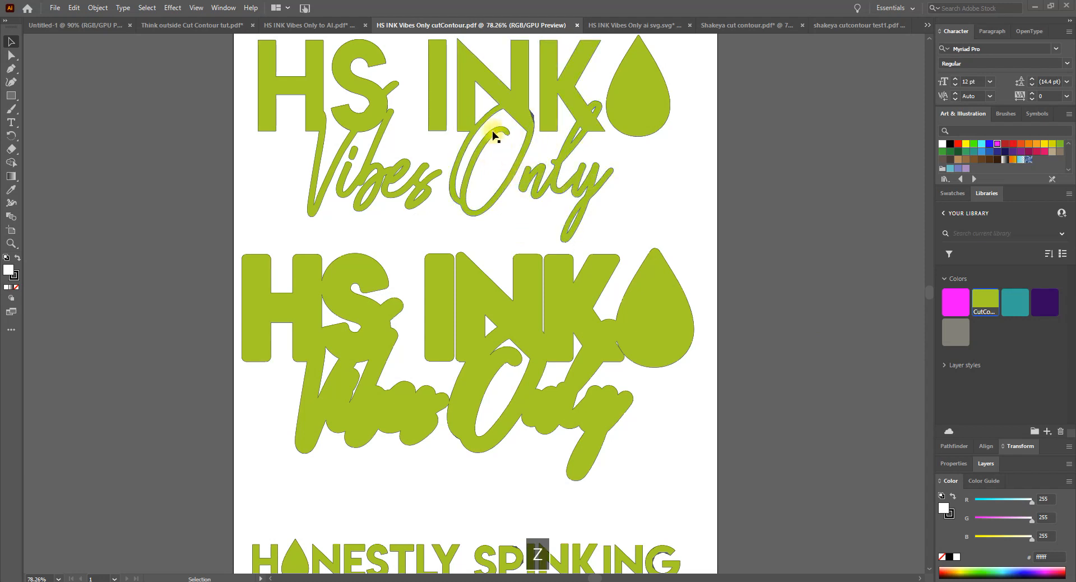
Step: Inspect the green HONESTLY SPINKING lettering, then switch to the colour HS INK svg document
left_click(494, 136)
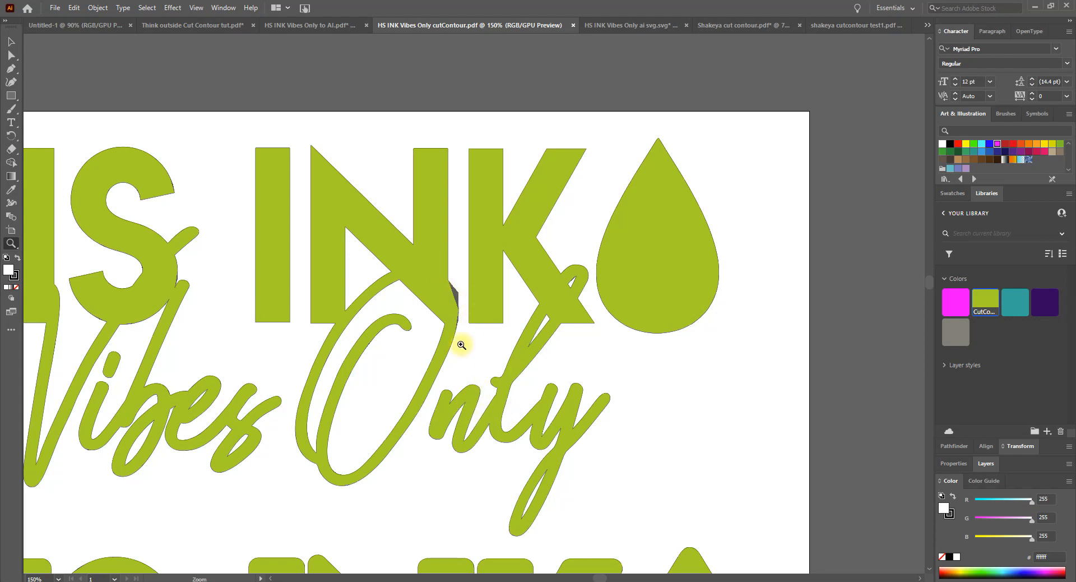
mouse_move(628, 528)
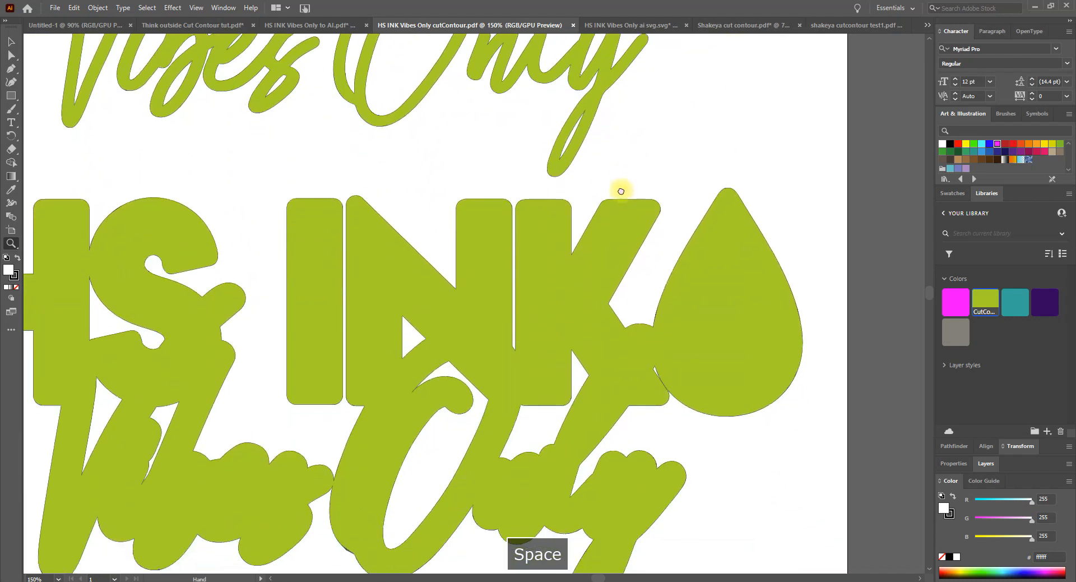
left_click_drag(621, 190, 314, 266)
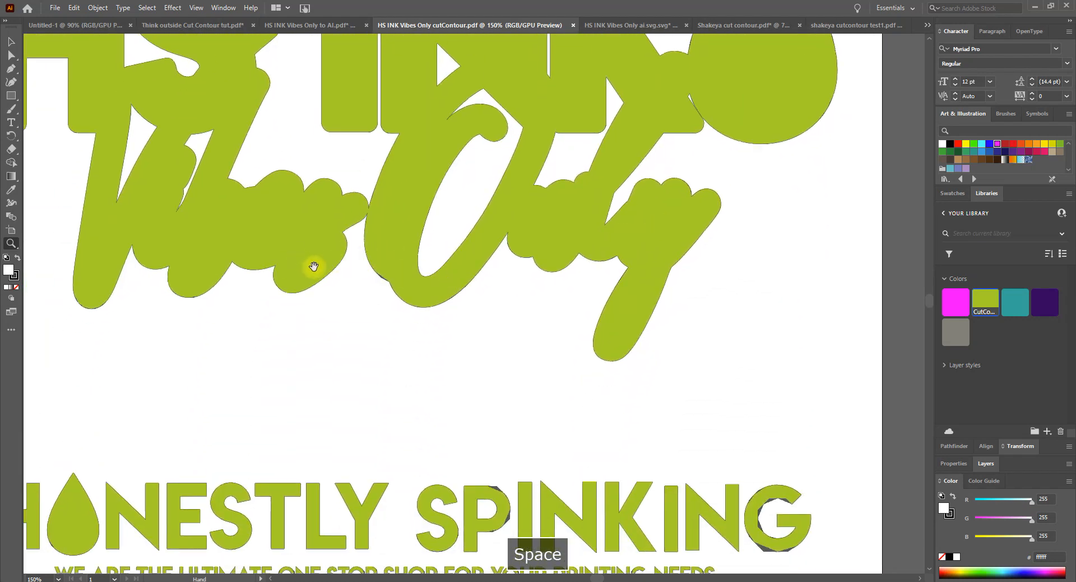
mouse_move(415, 291)
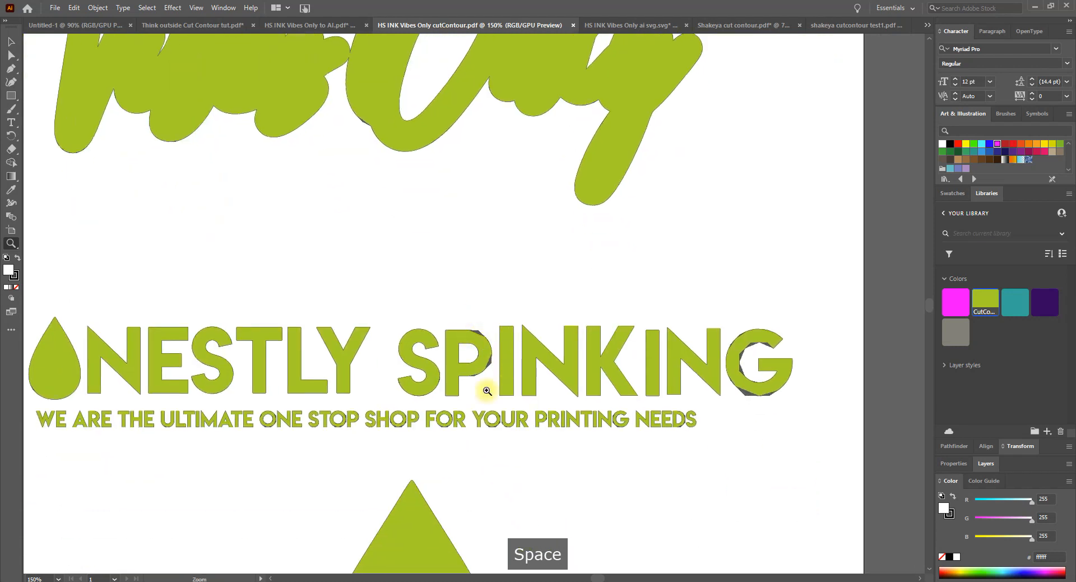
mouse_move(405, 444)
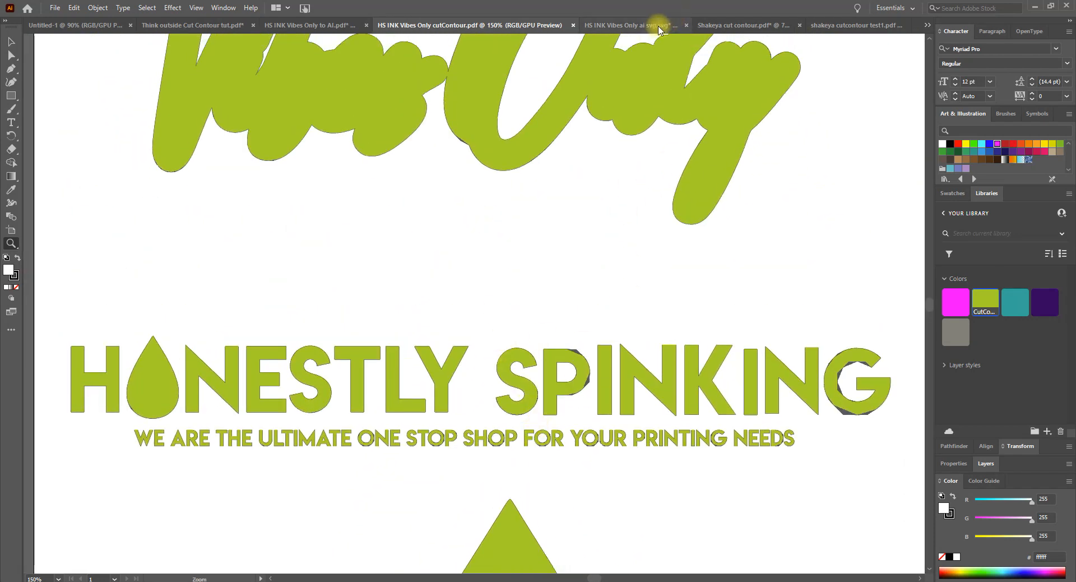
left_click(634, 25)
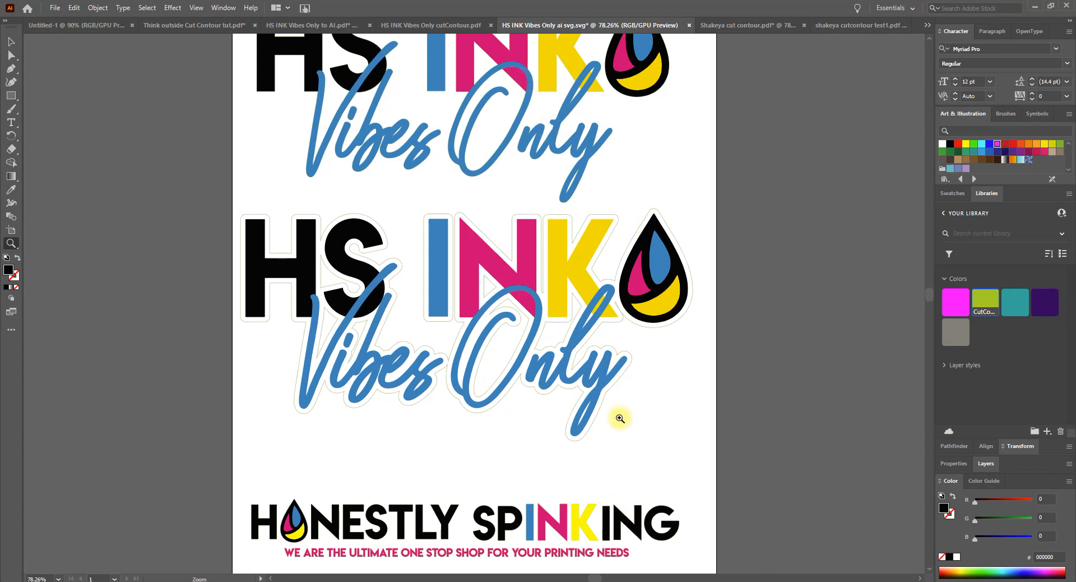
mouse_move(601, 391)
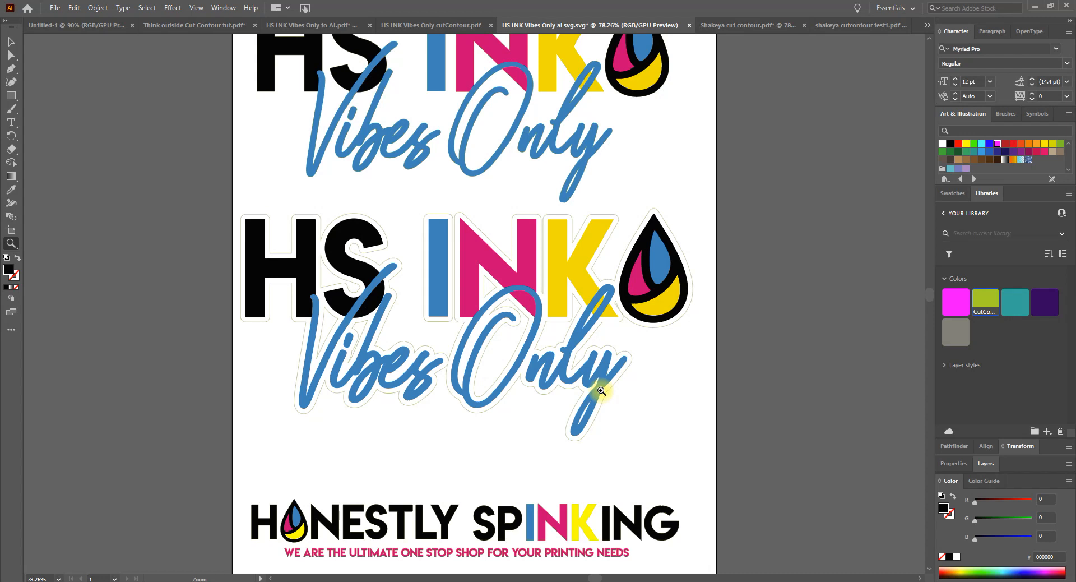
mouse_move(598, 385)
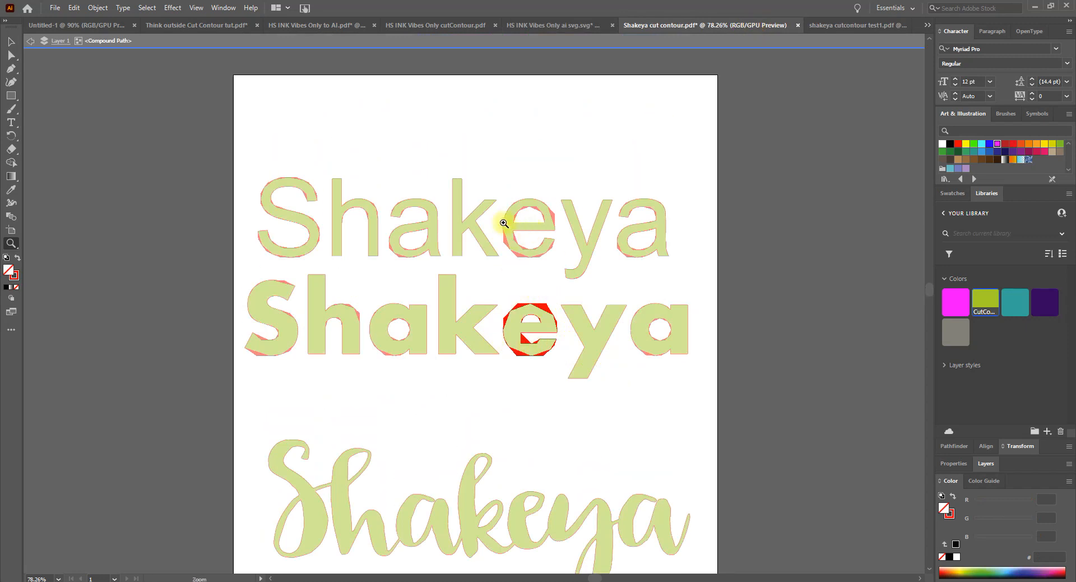
mouse_move(837, 36)
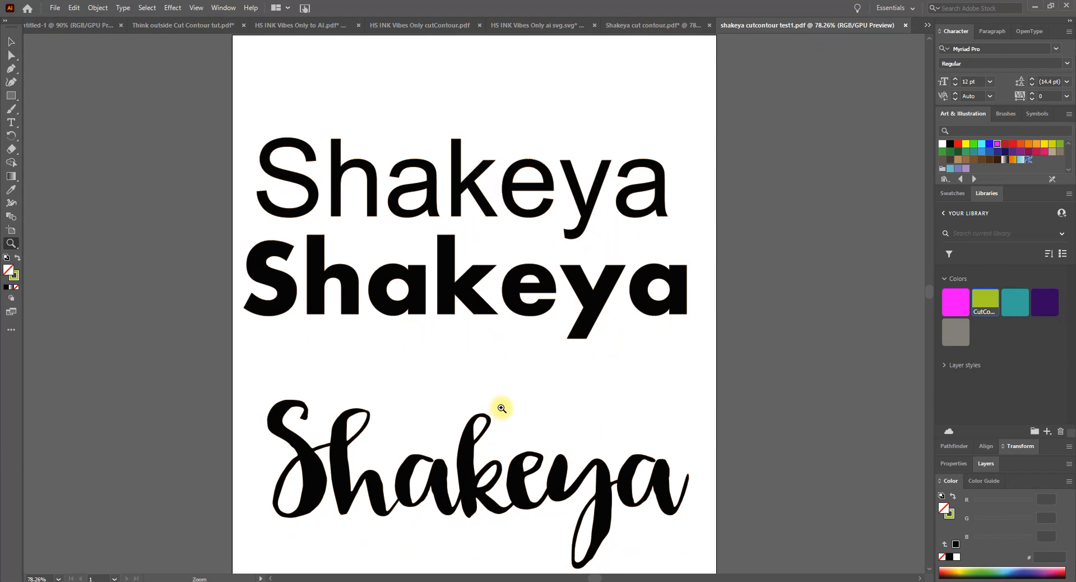
mouse_move(636, 517)
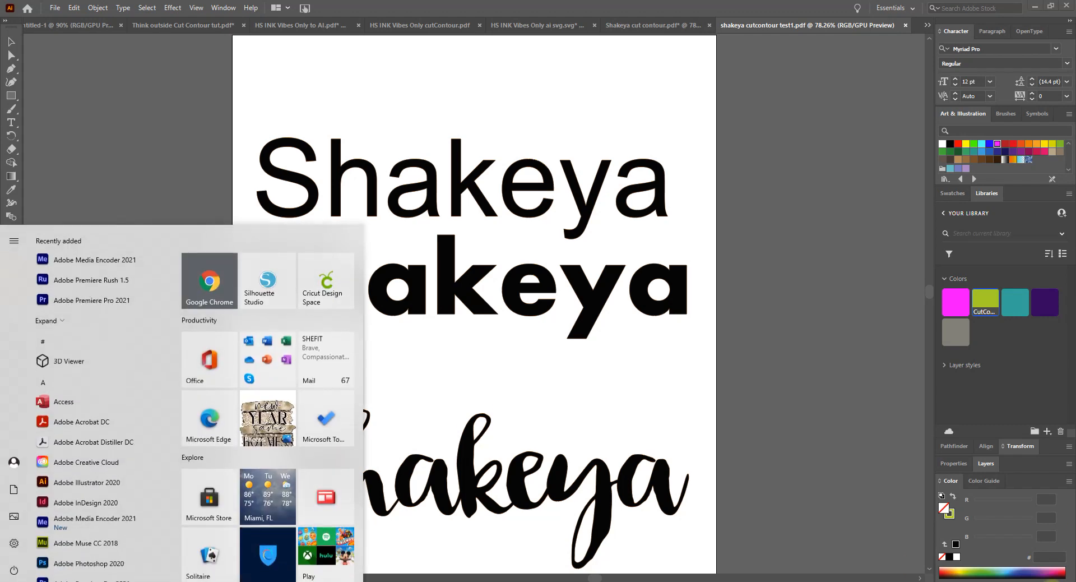
Step: Launch Silhouette Studio and select every piece of the HS INK design with Ctrl+A
left_click(267, 281)
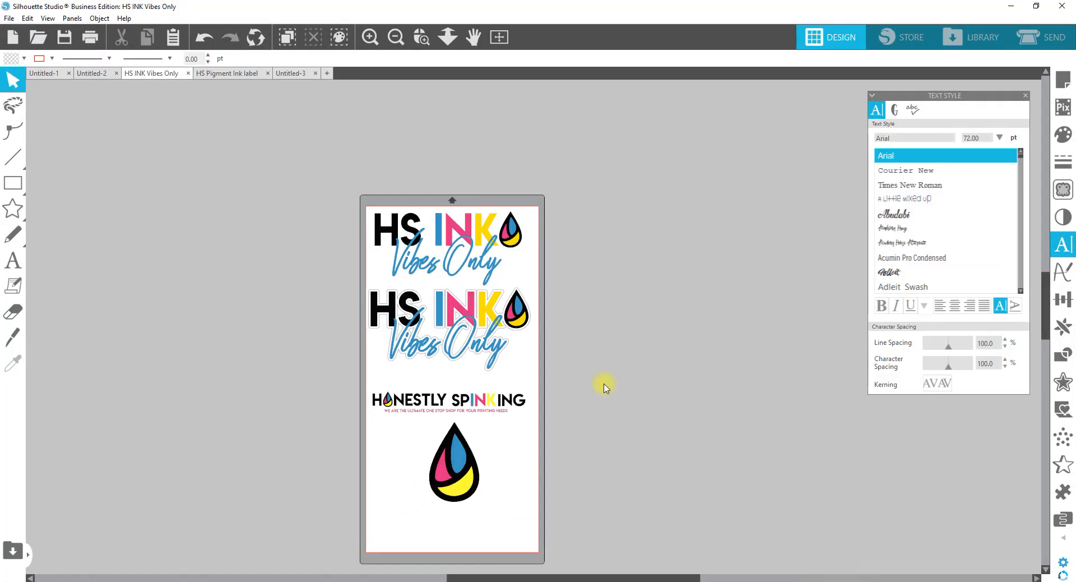
mouse_move(414, 17)
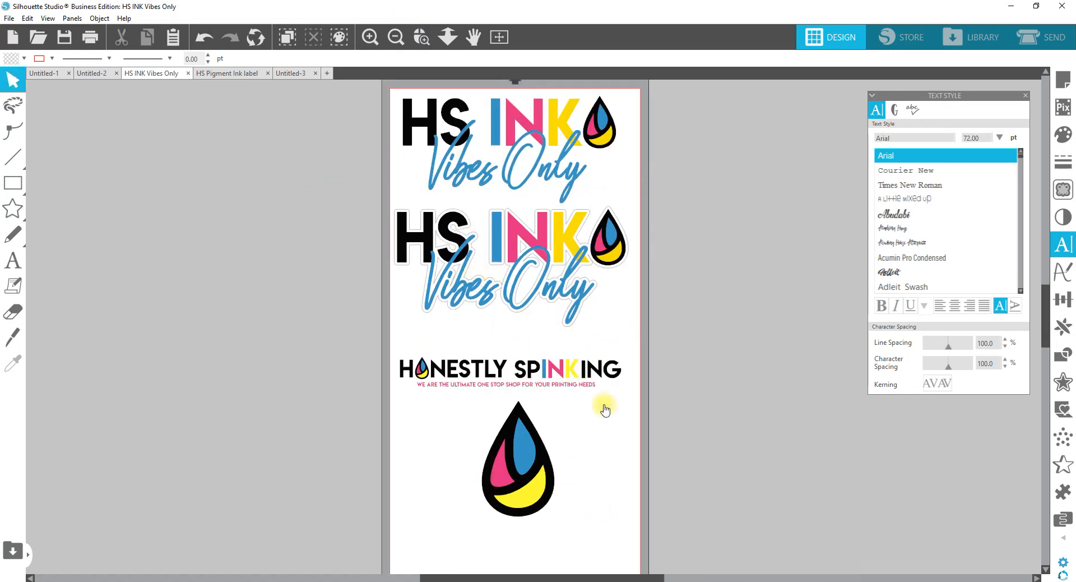
mouse_move(703, 482)
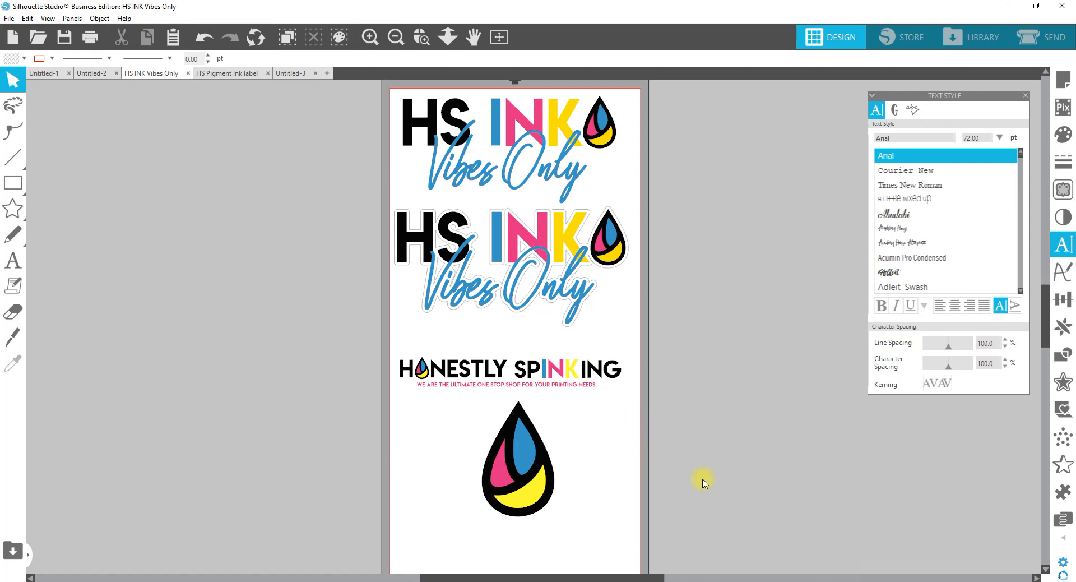
mouse_move(701, 479)
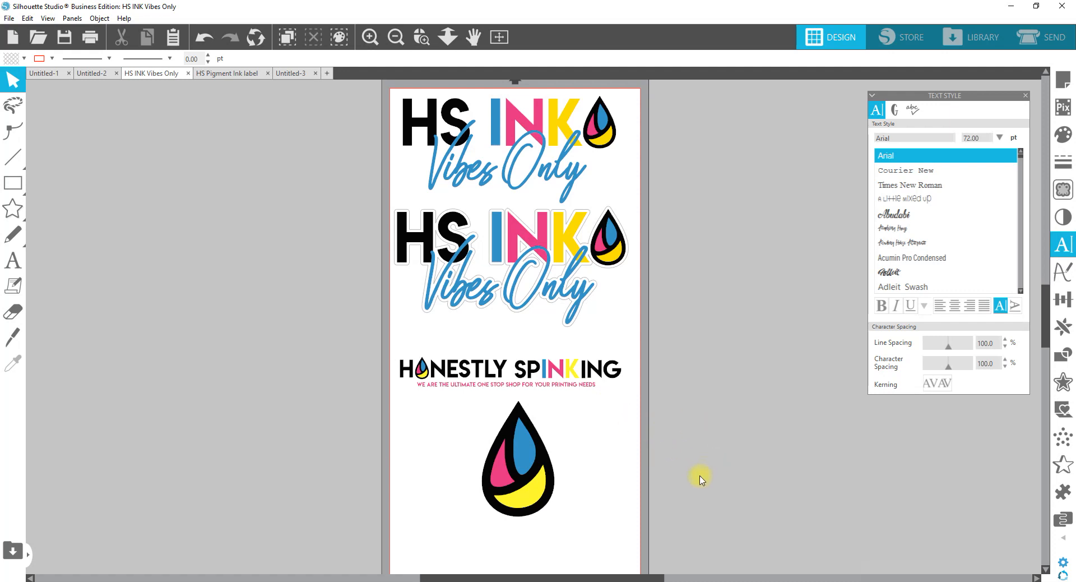
key("ctrl+a")
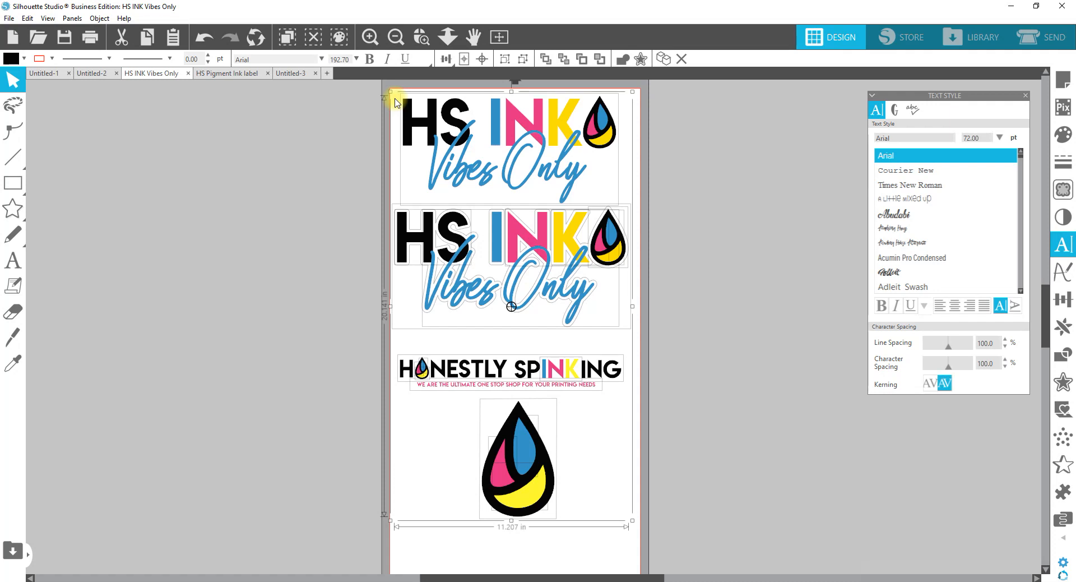
mouse_move(645, 172)
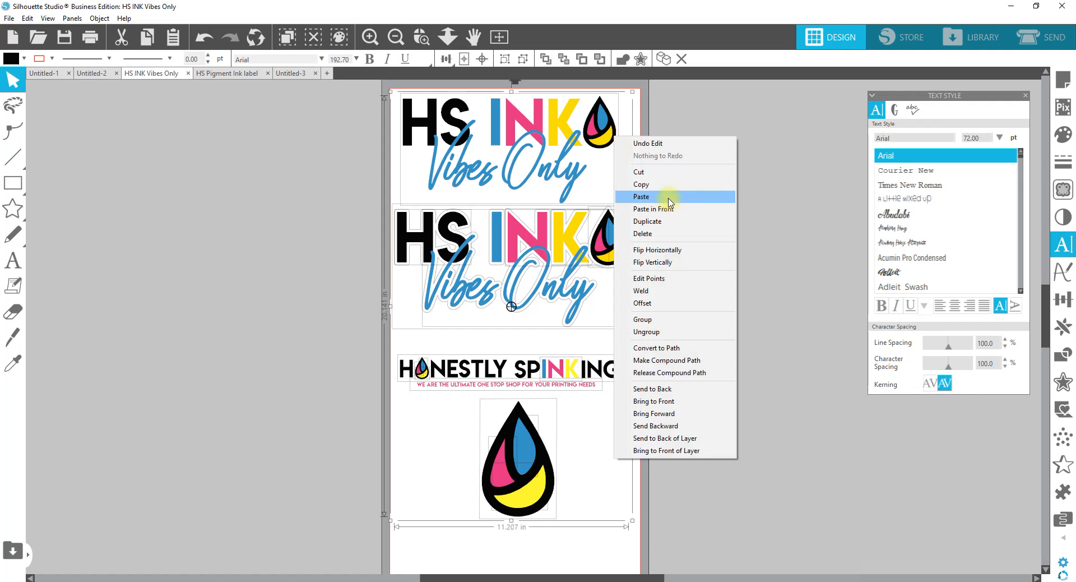
left_click(640, 197)
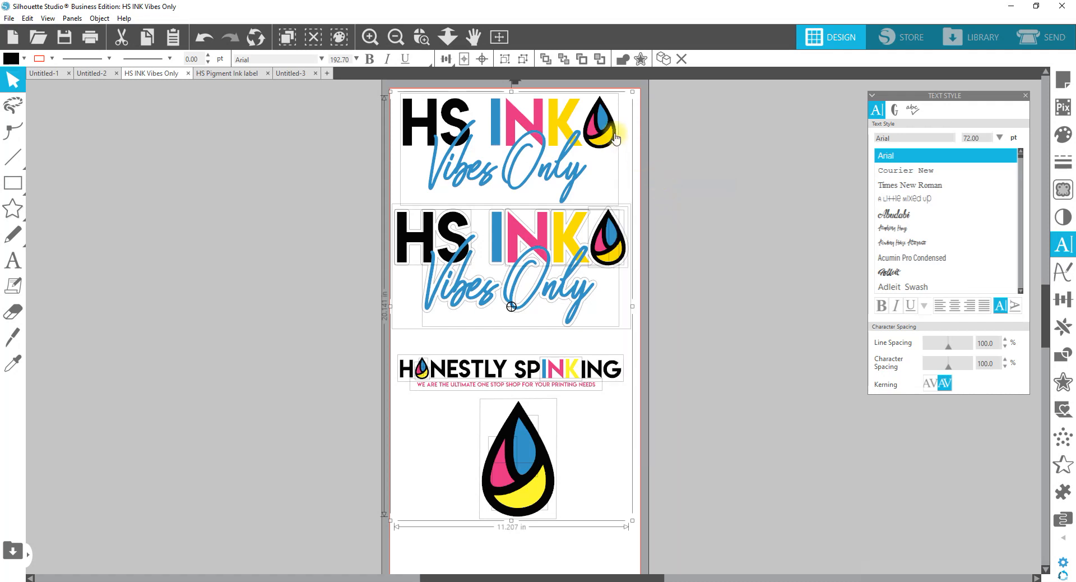
right_click(613, 136)
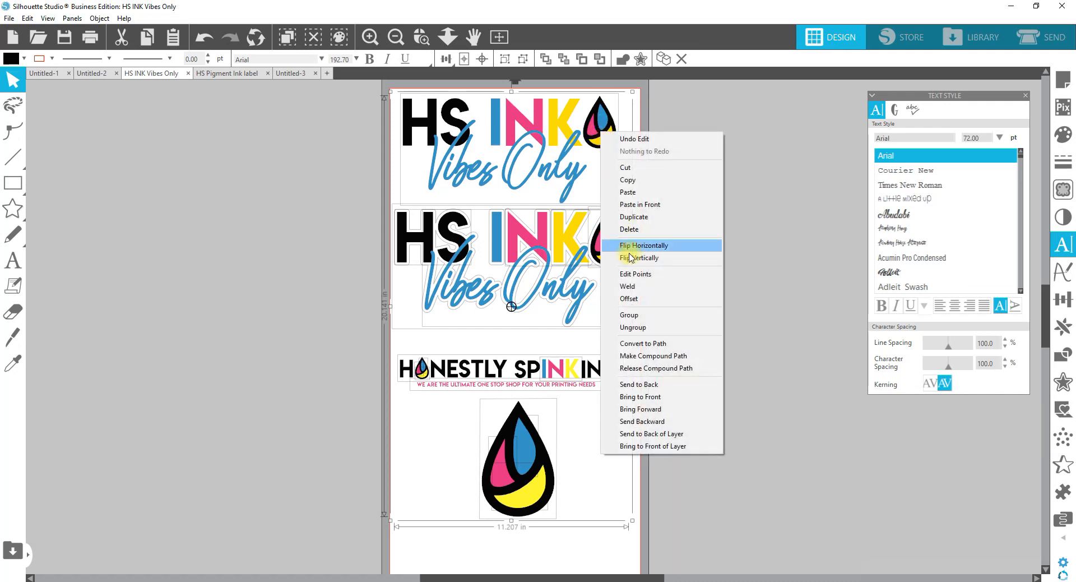
left_click(643, 244)
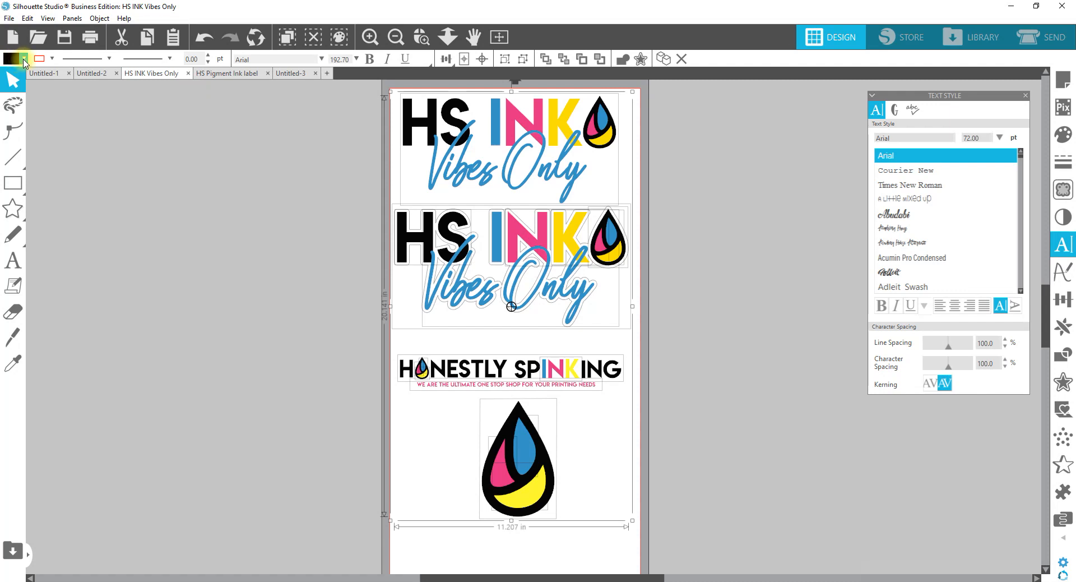
Step: Fill all selected HS INK pieces with lime green from the Fill panel
left_click(22, 58)
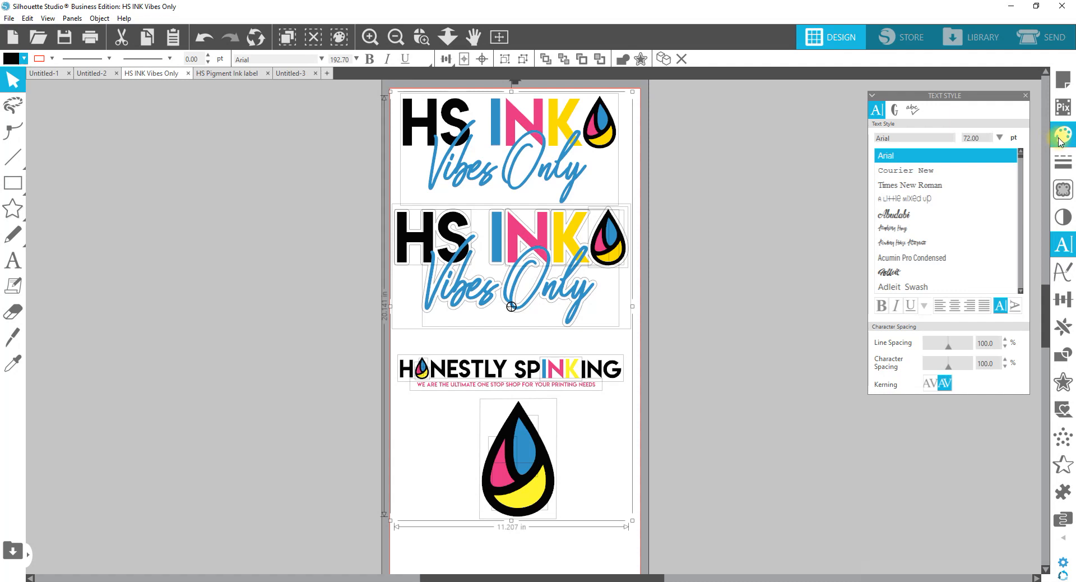
left_click(1062, 136)
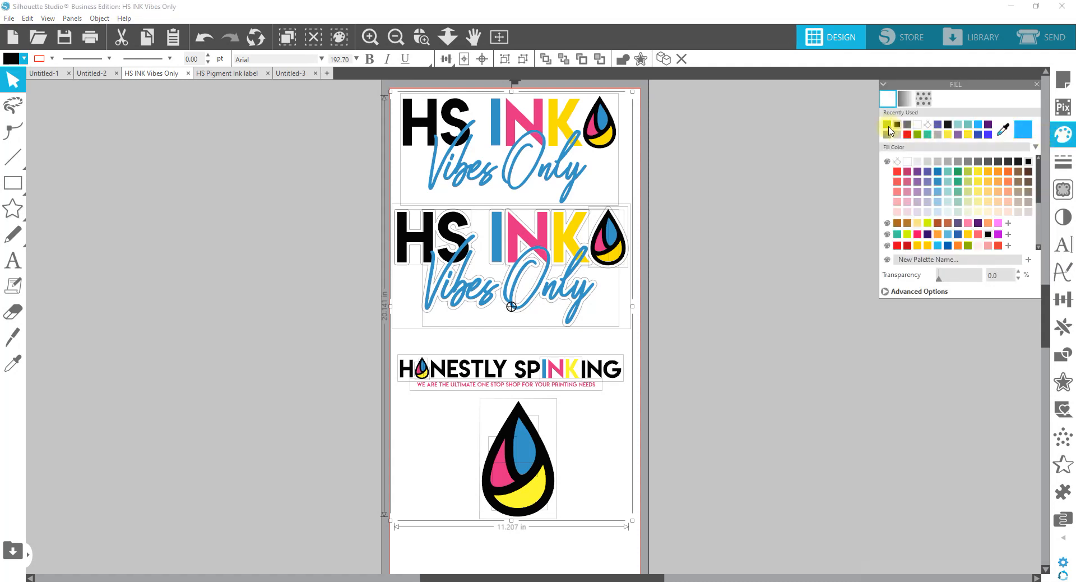
left_click(888, 124)
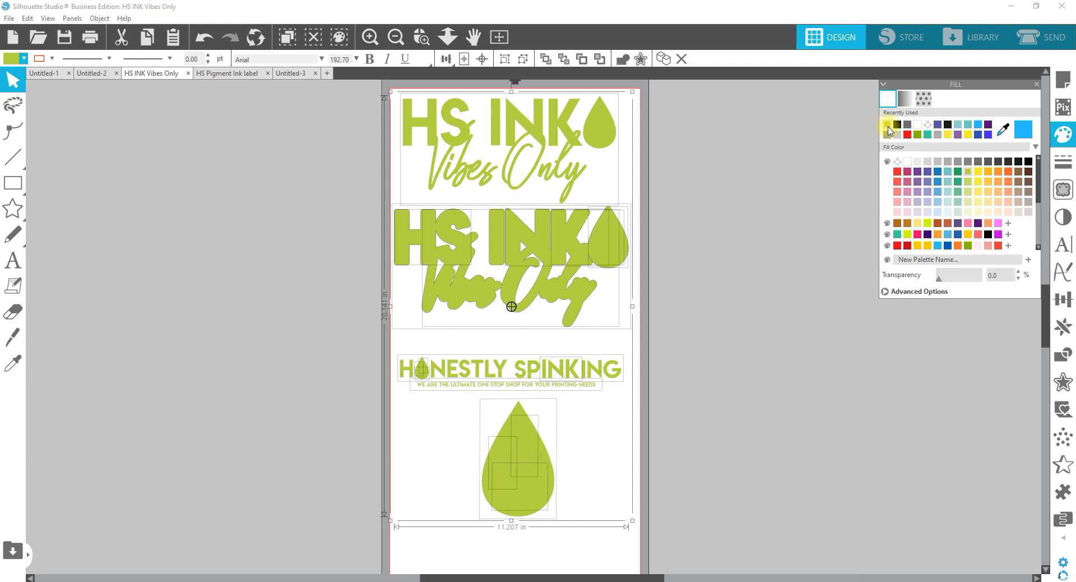
mouse_move(870, 118)
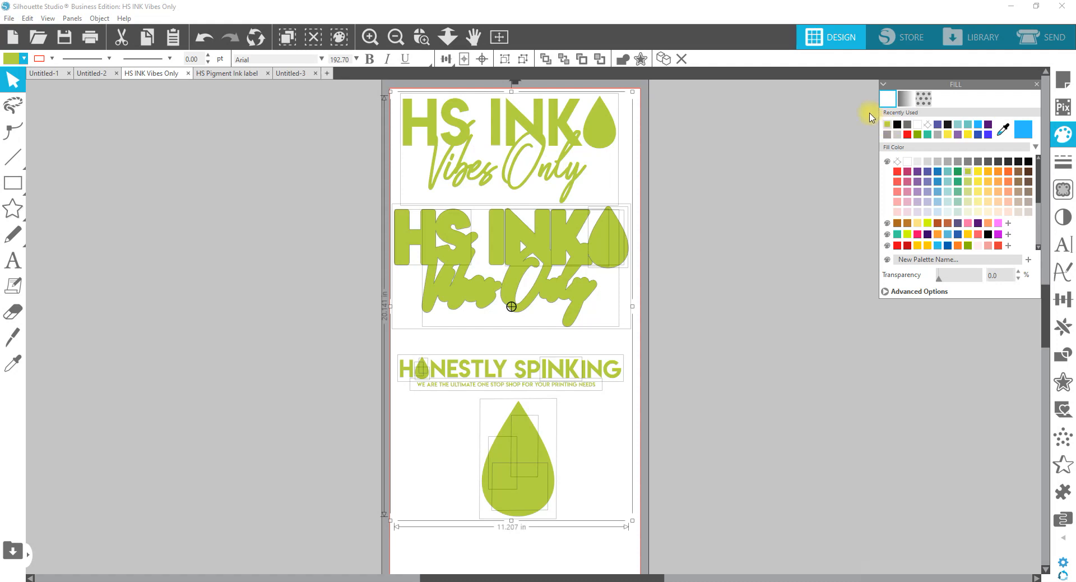
mouse_move(872, 118)
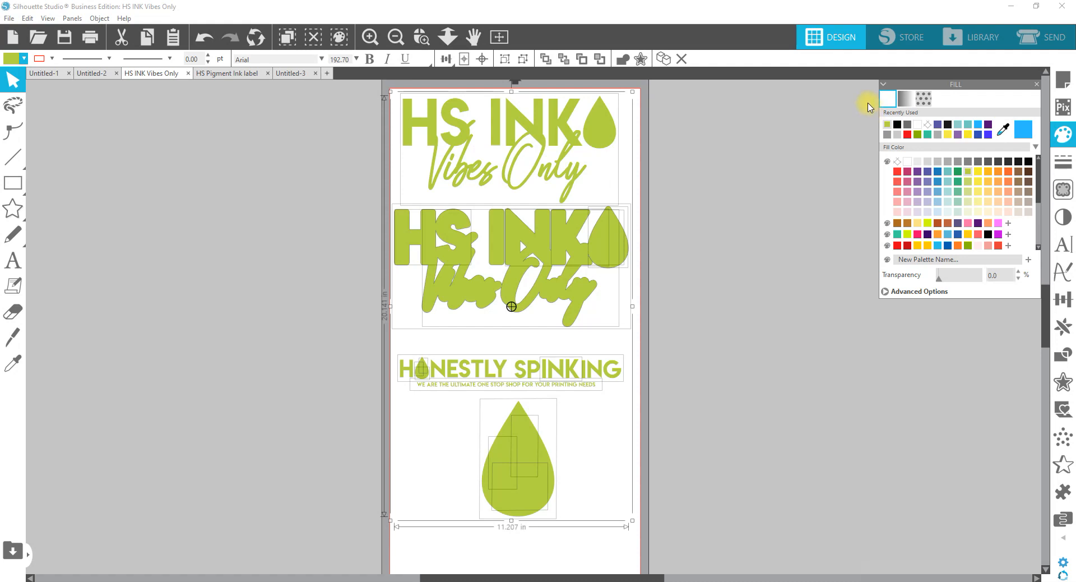
mouse_move(600, 269)
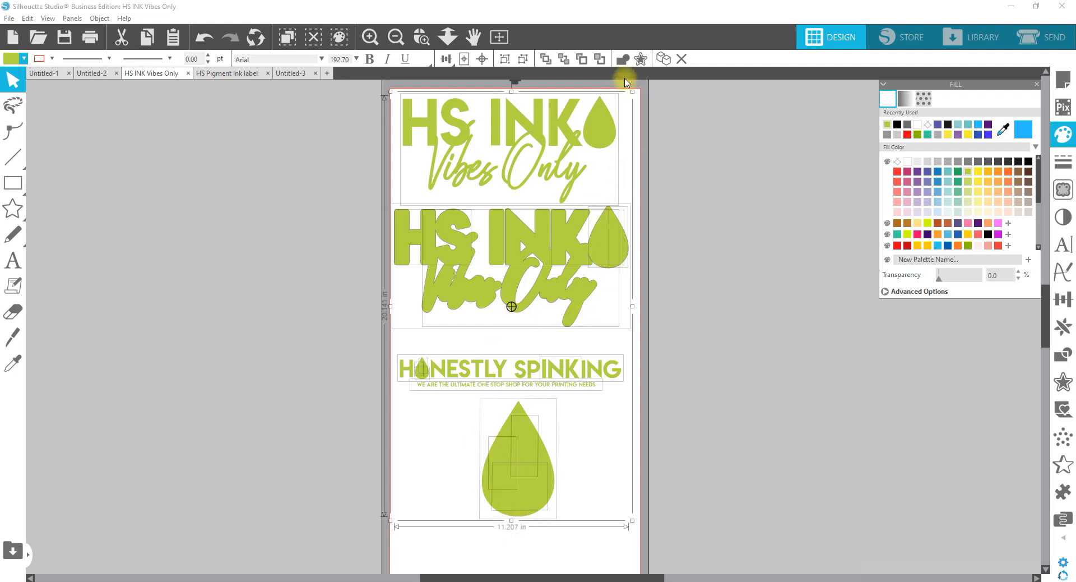
mouse_move(622, 59)
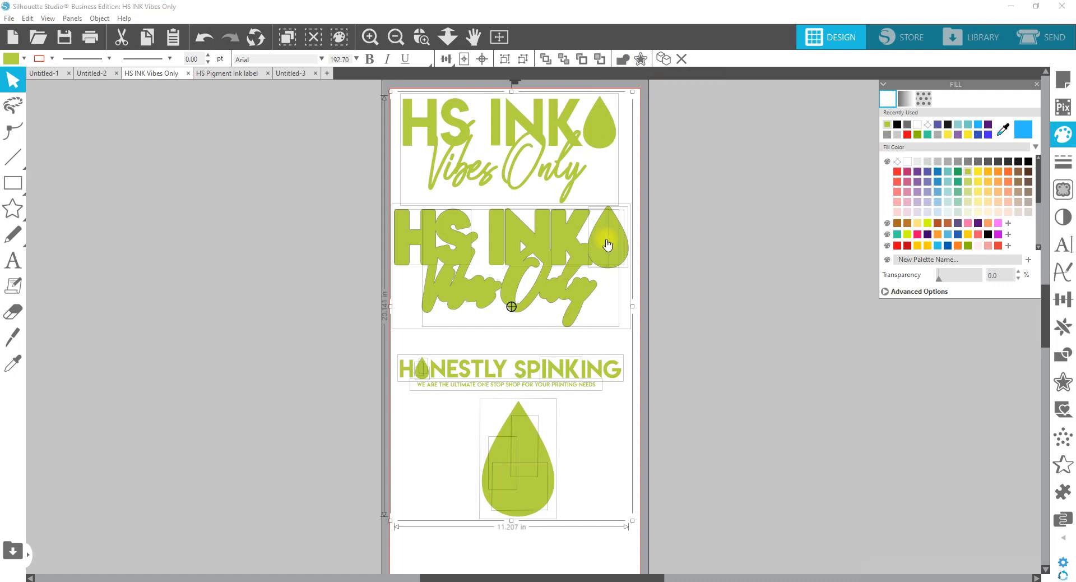
mouse_move(599, 248)
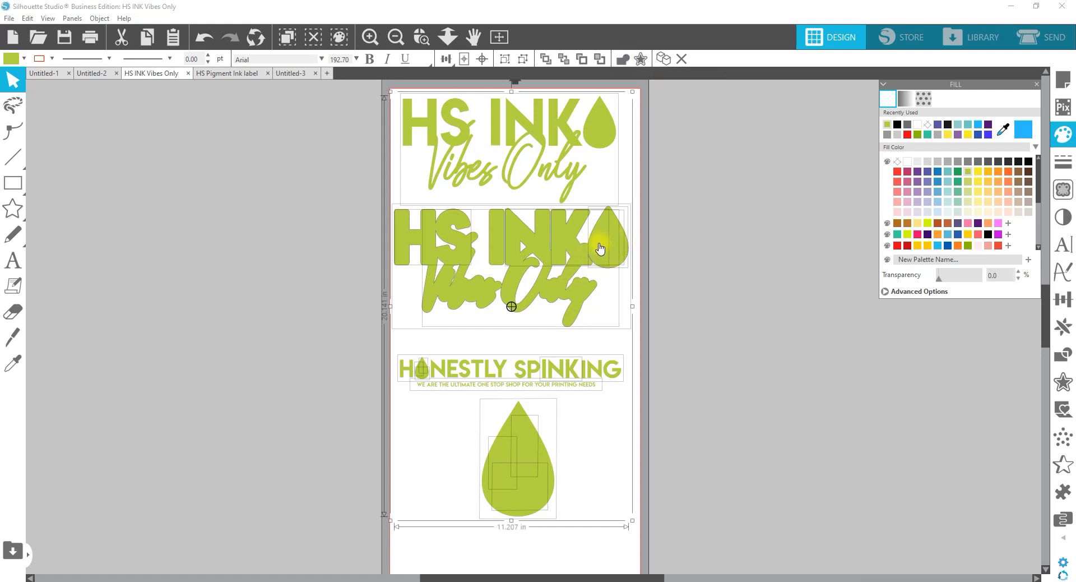
Step: Weld the overlapping green pieces into single merged shapes
right_click(599, 248)
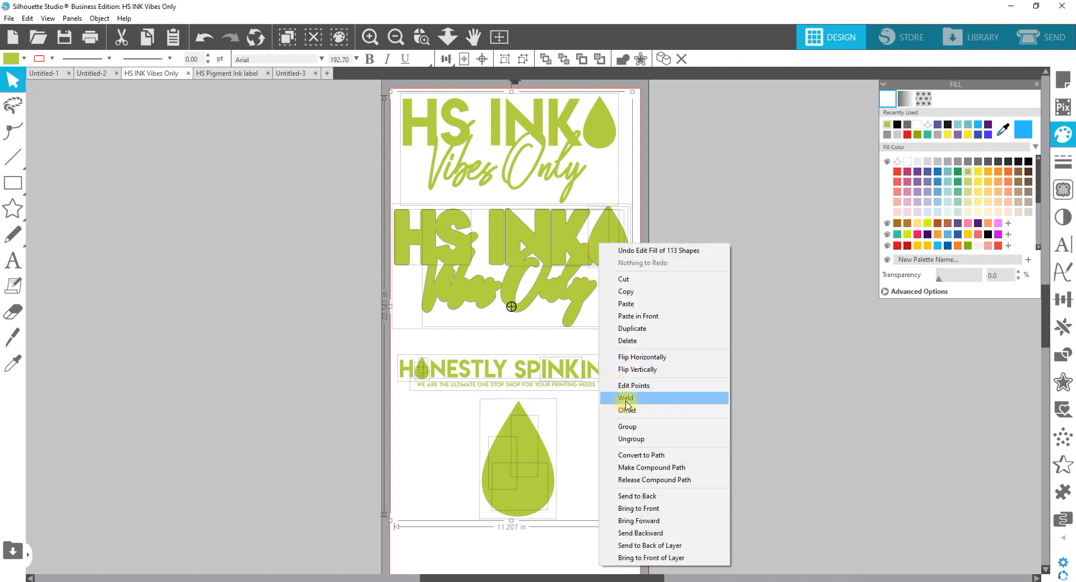
left_click(625, 397)
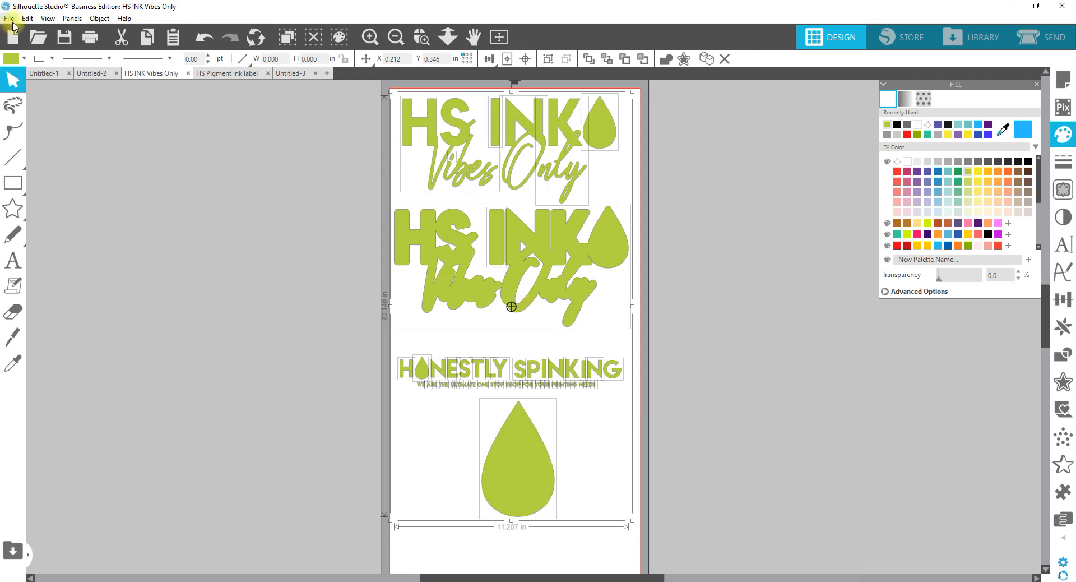
left_click(9, 18)
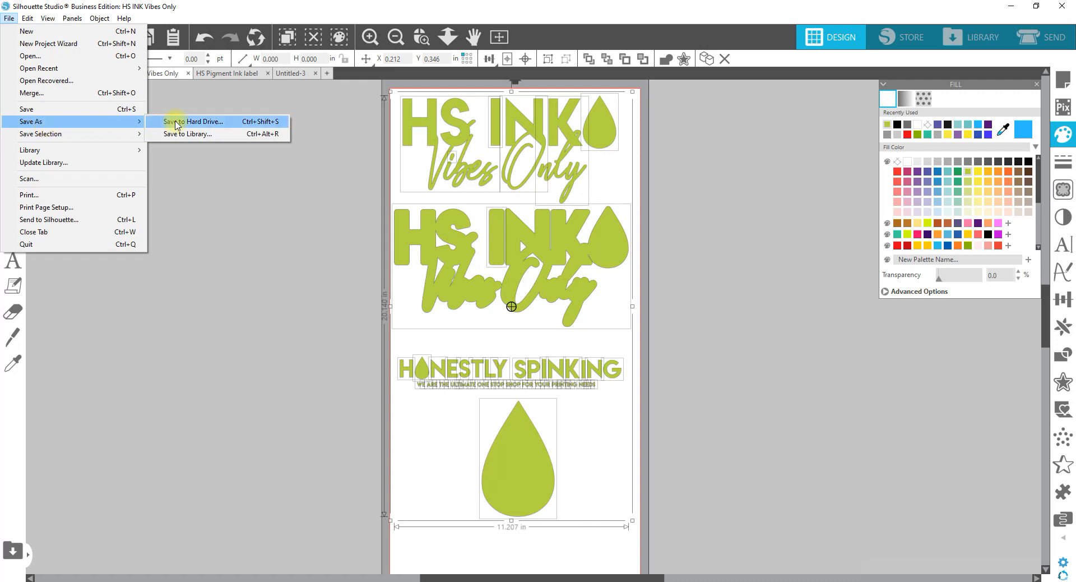
Step: Save the design to the hard drive as an SVG named 'HS INK Vibes Only CutContour'
left_click(174, 125)
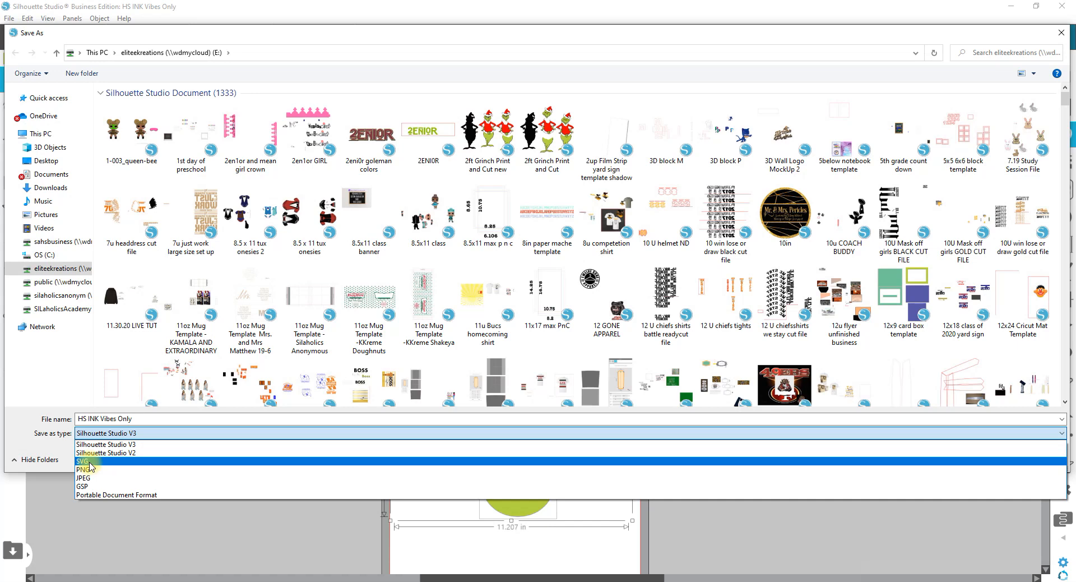
mouse_move(107, 453)
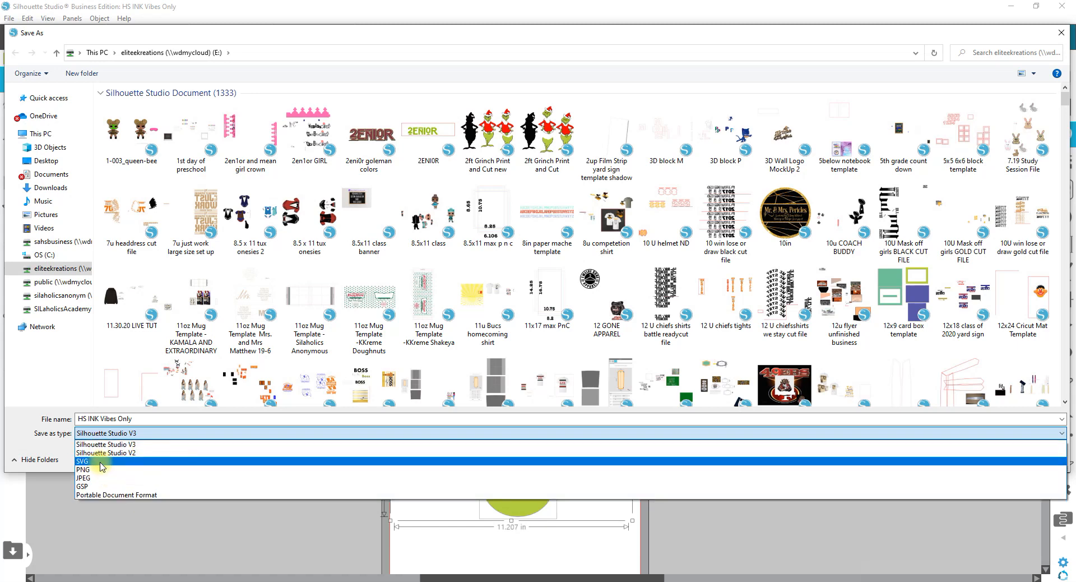
left_click(82, 461)
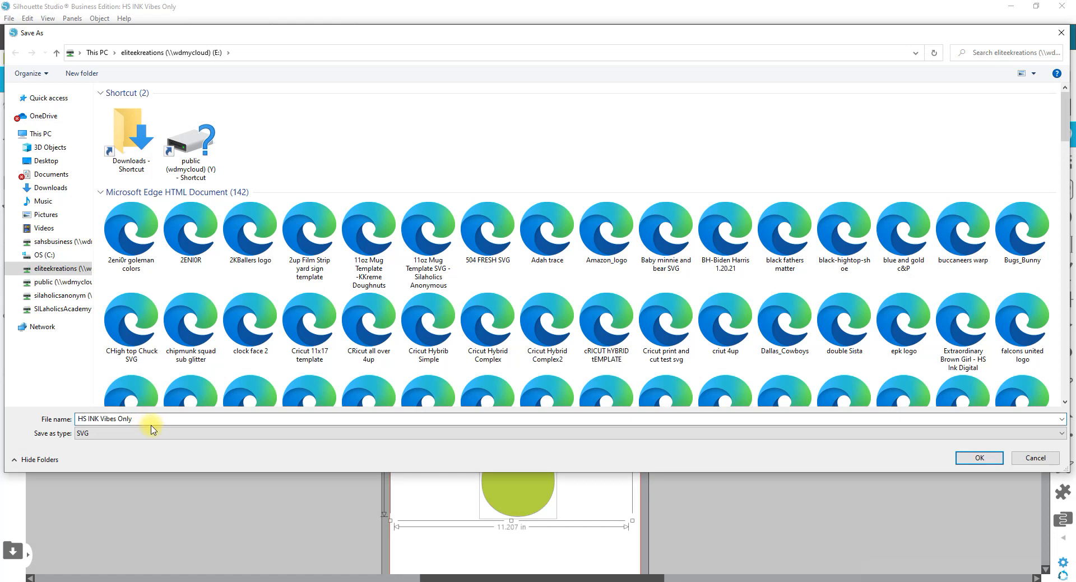
type("AI CutConto")
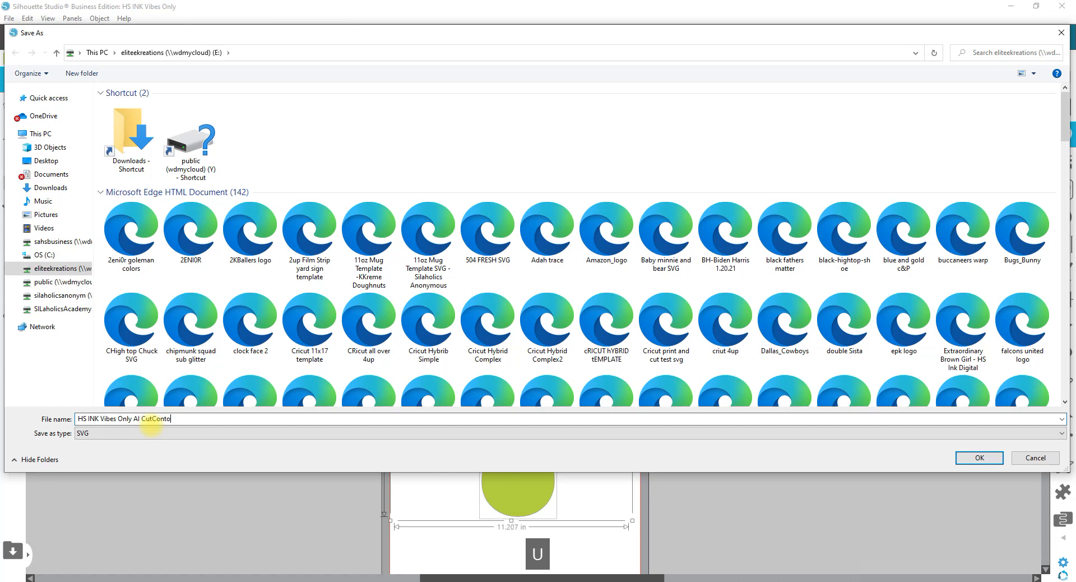
type("ur")
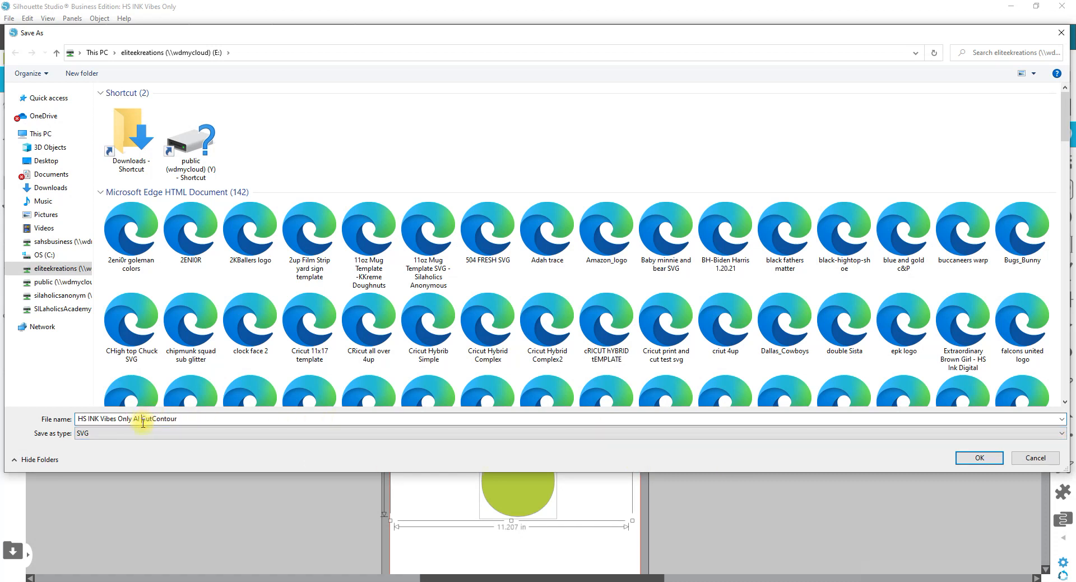
key("Backspace")
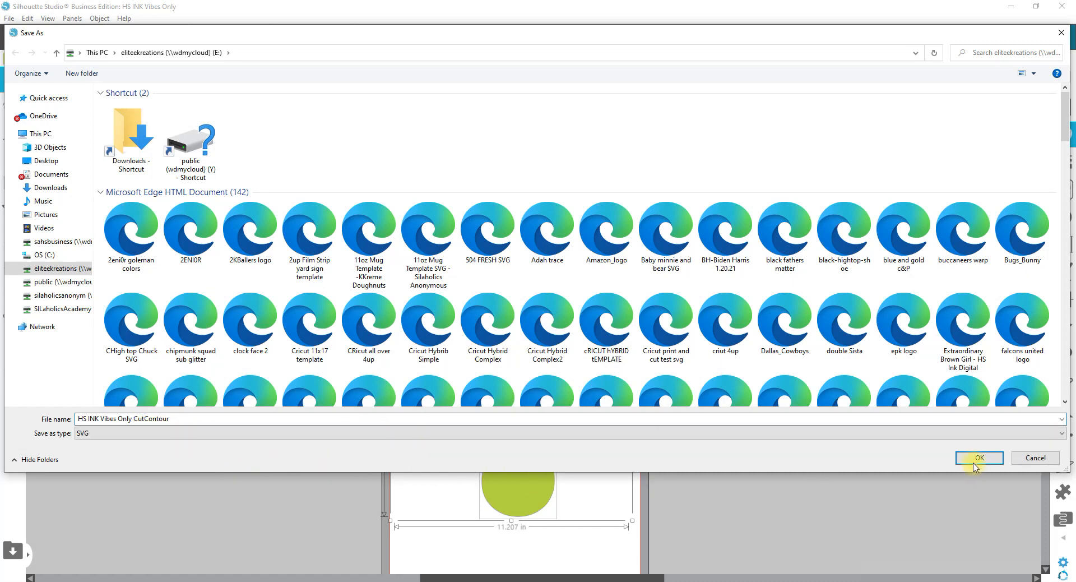
left_click(977, 457)
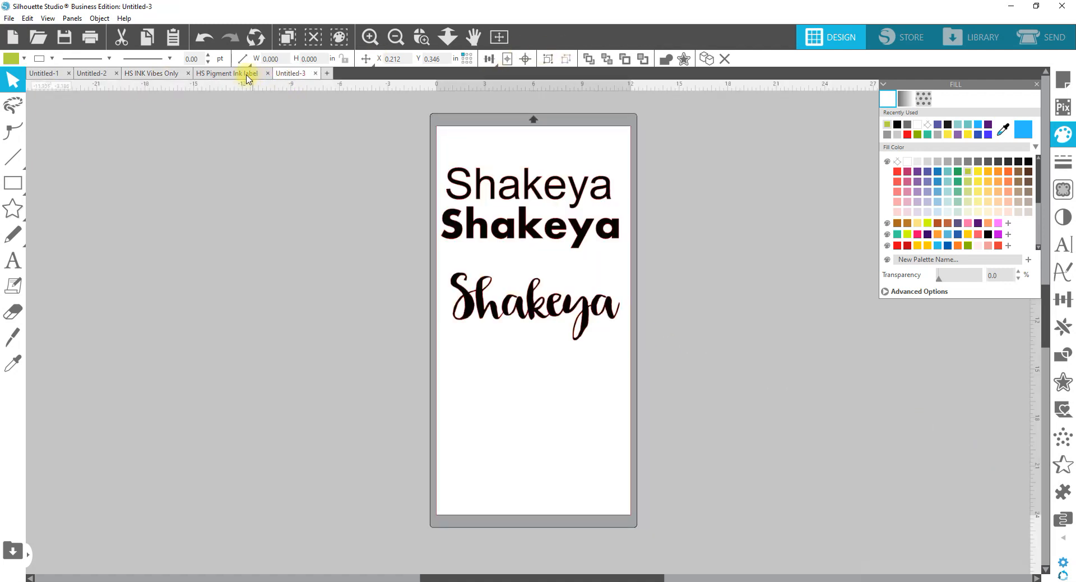
Step: Select all three Shakeya words and fill them with lime green
left_click(91, 73)
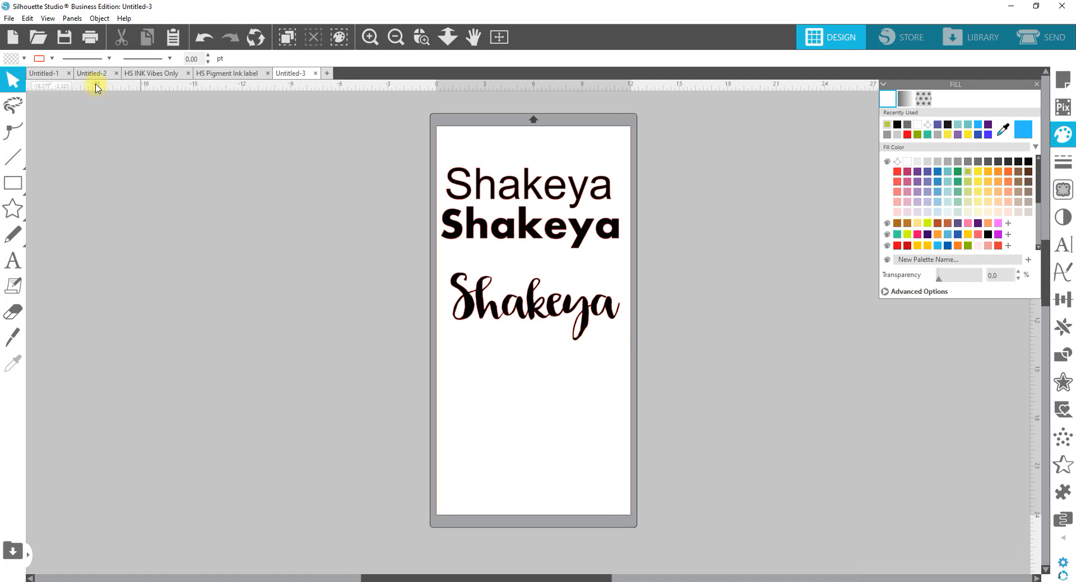
left_click(608, 307)
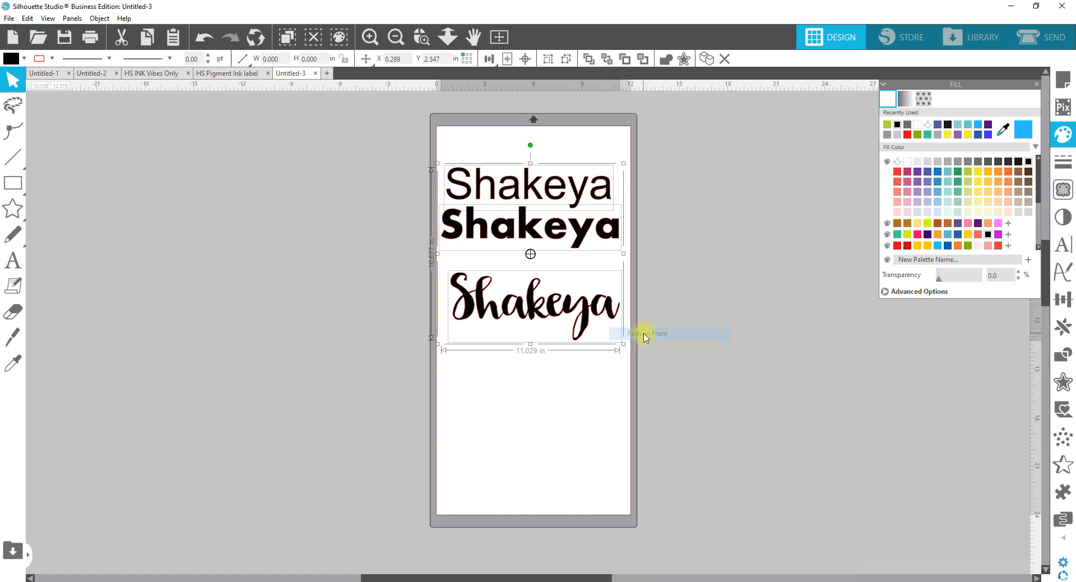
left_click(887, 125)
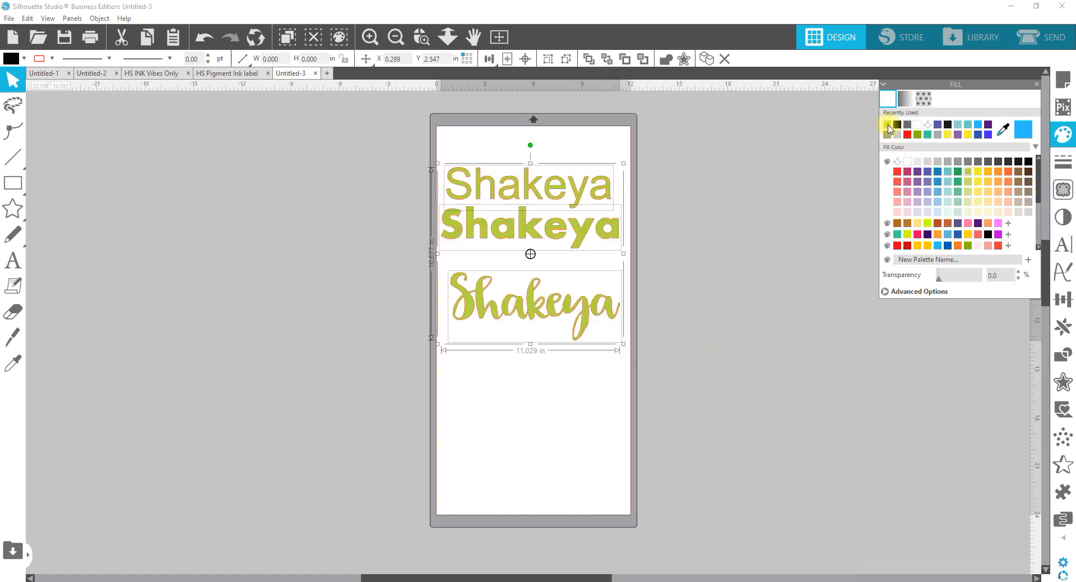
left_click(888, 124)
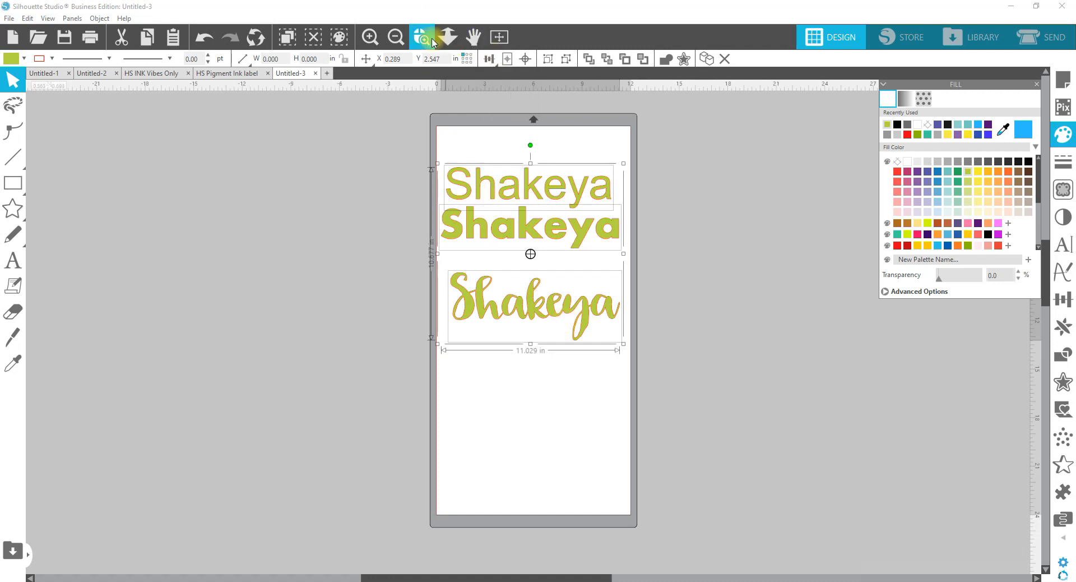
Step: Zoom in on the green Shakeya words to check the fill
left_click(421, 37)
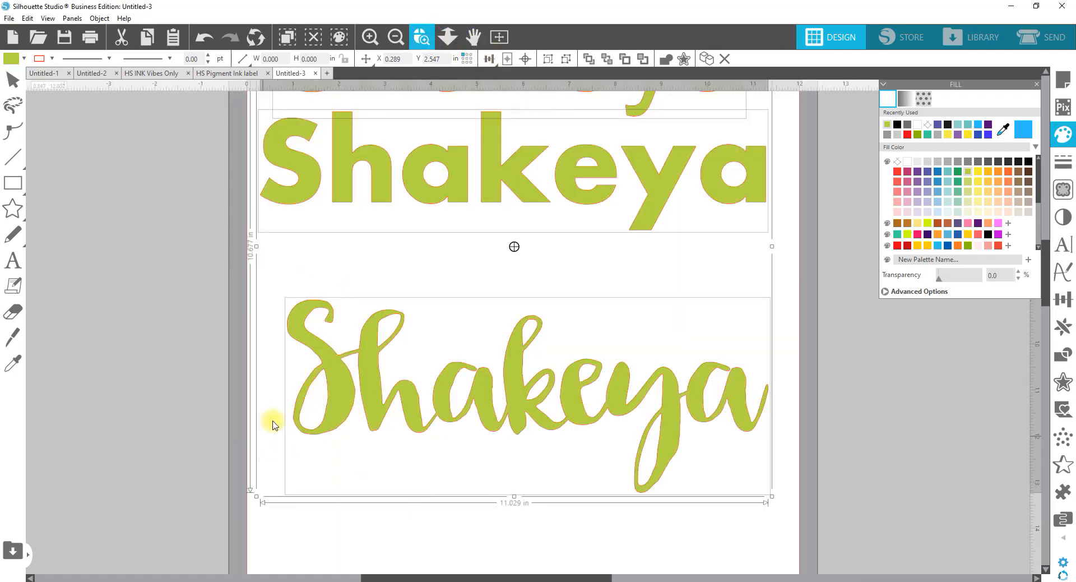
scroll("down", 3)
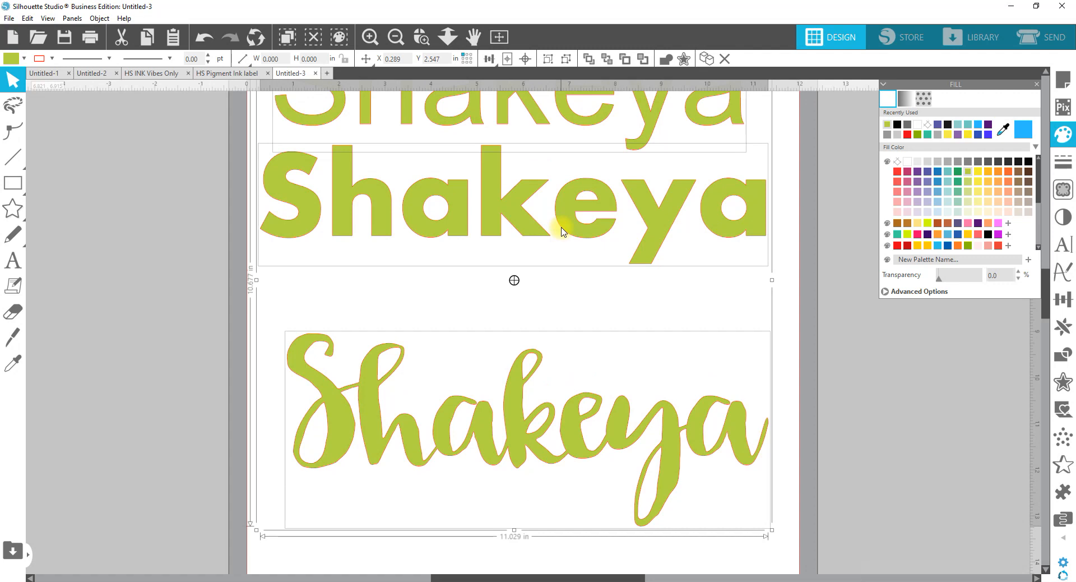
scroll("down", 3)
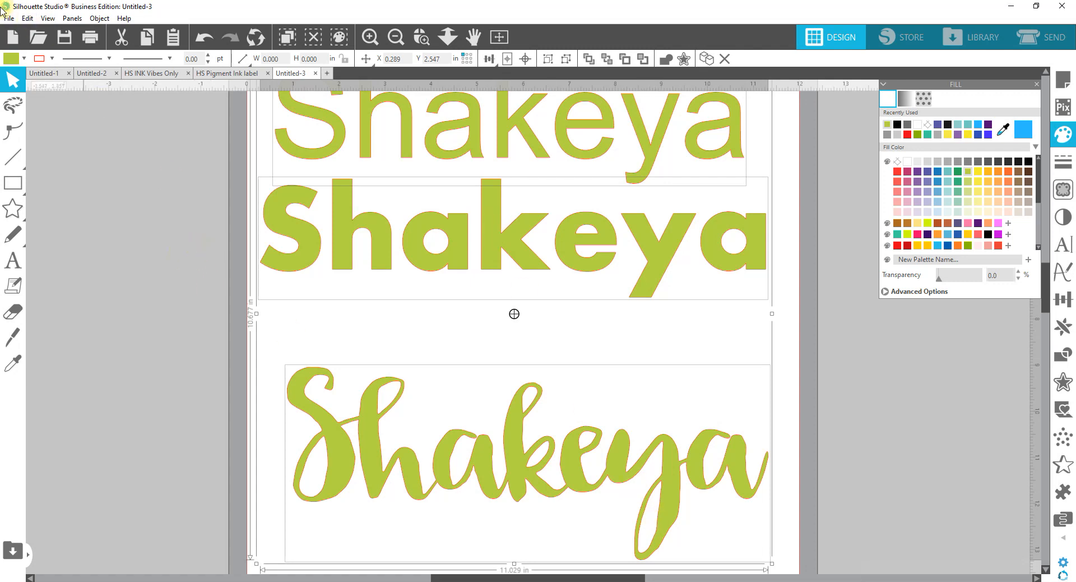
left_click(9, 19)
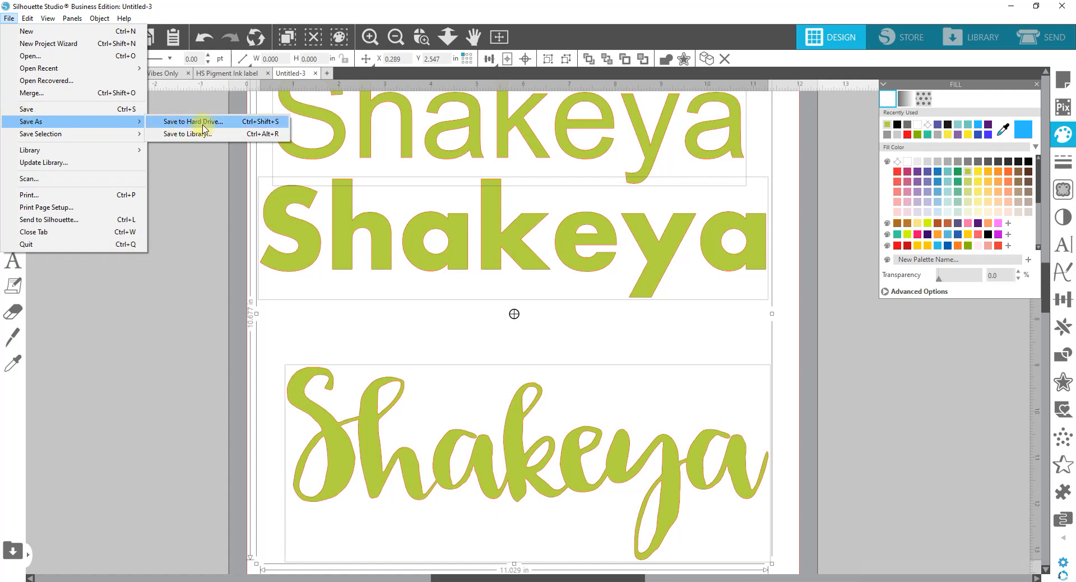
Step: Save the Shakeya design to the hard drive as an SVG named 'Shakeya CutContour'
left_click(194, 121)
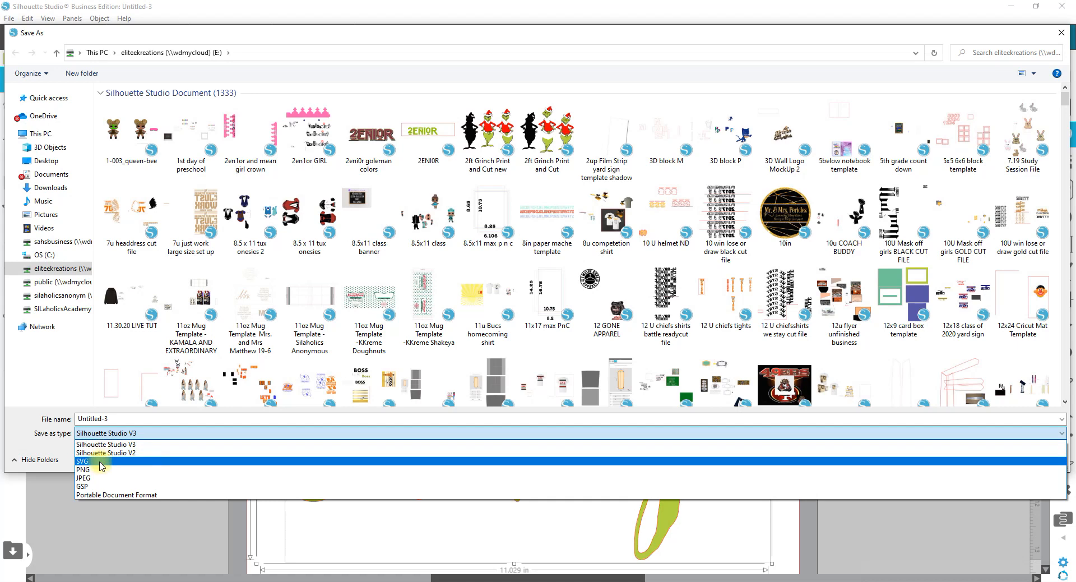
left_click(82, 460)
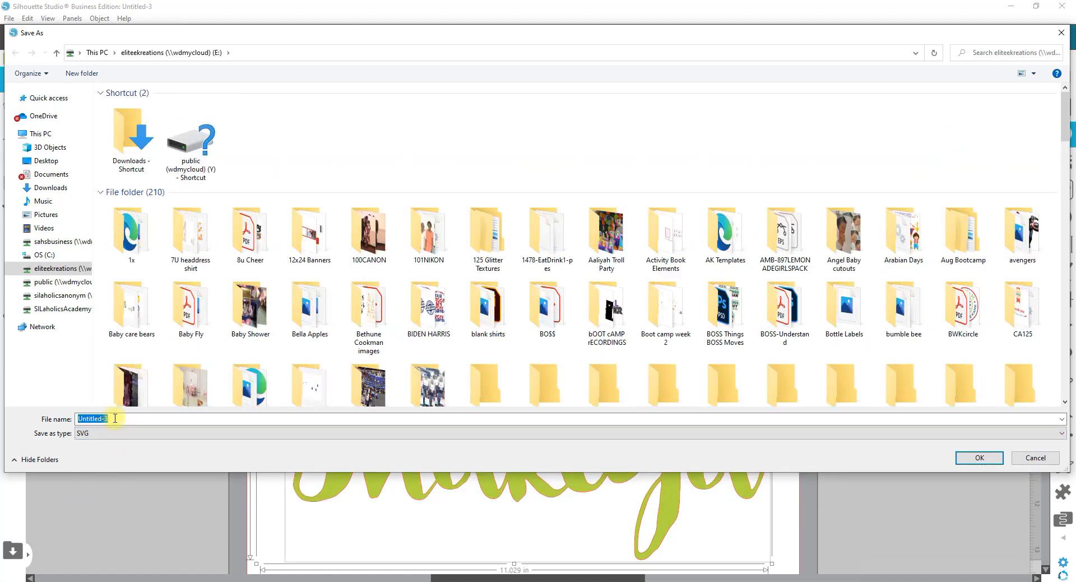
type("Shakeya Cut")
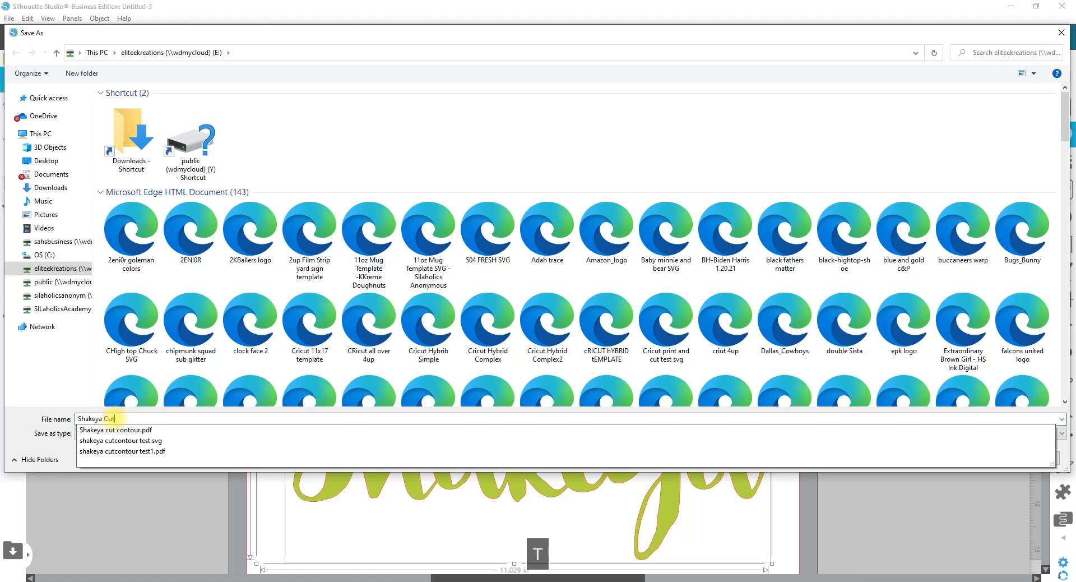
type("Contou")
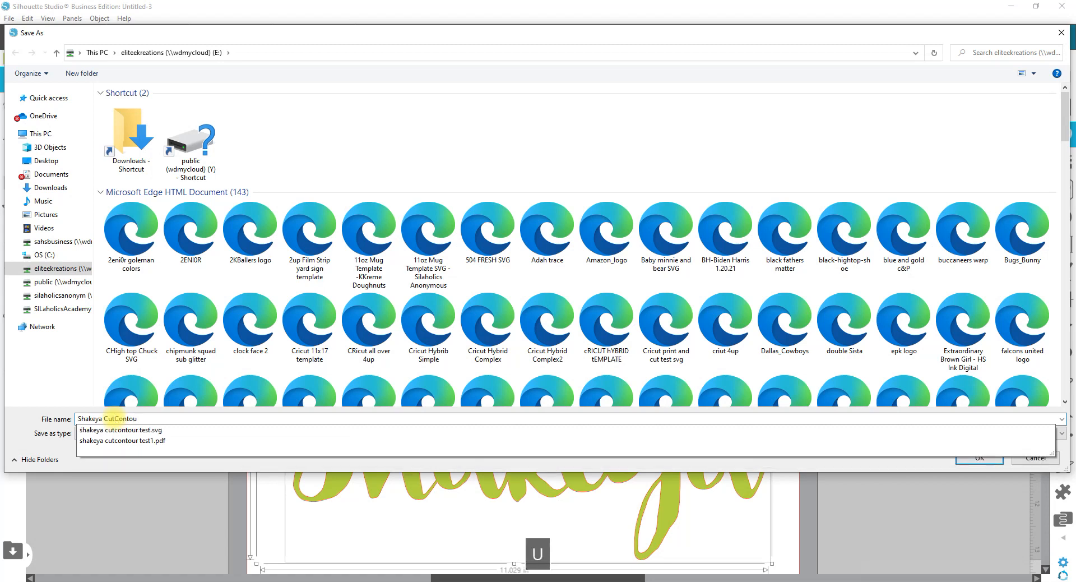
left_click(122, 439)
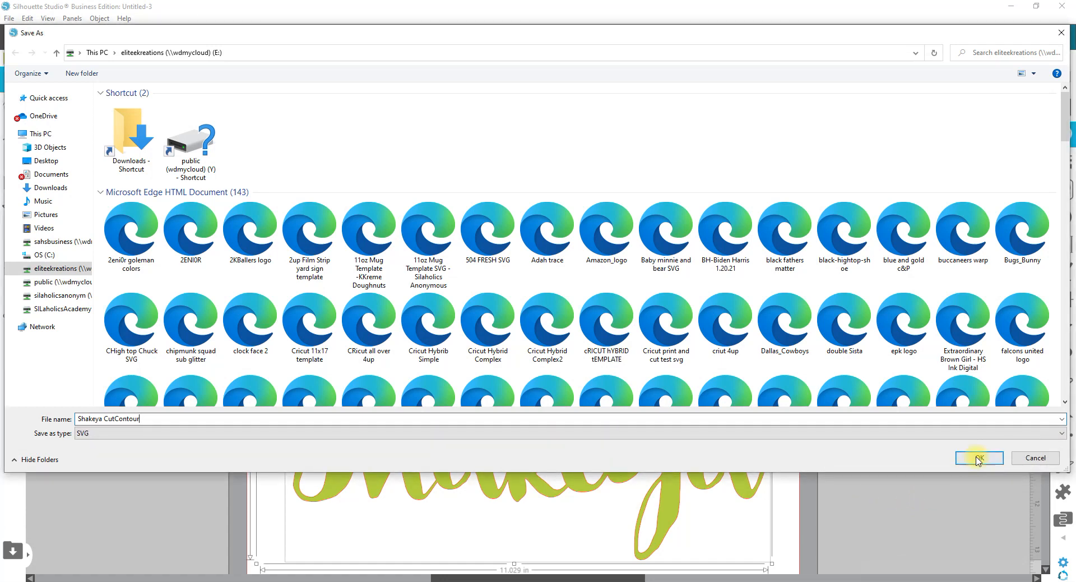
left_click(977, 457)
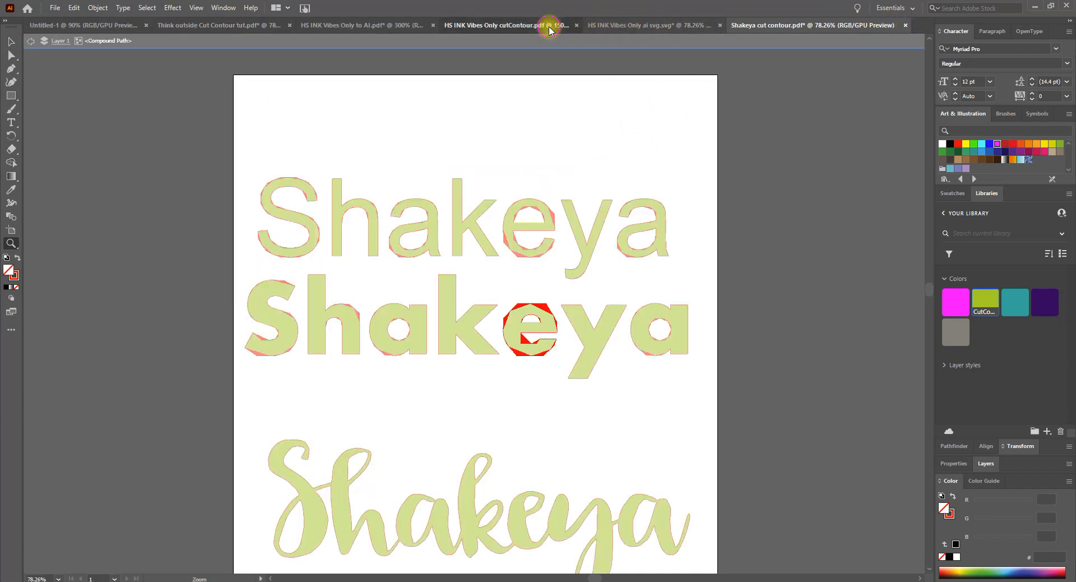
Step: Close the HS INK Vibes Only ai svg document, discarding changes, leaving the cutContour PDF showing
left_click(504, 25)
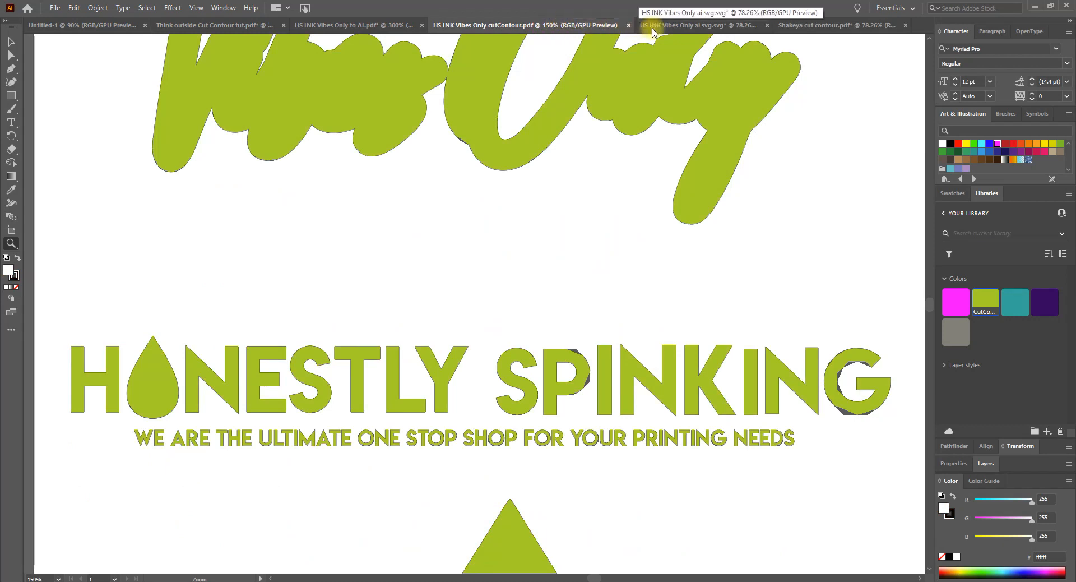
left_click(767, 25)
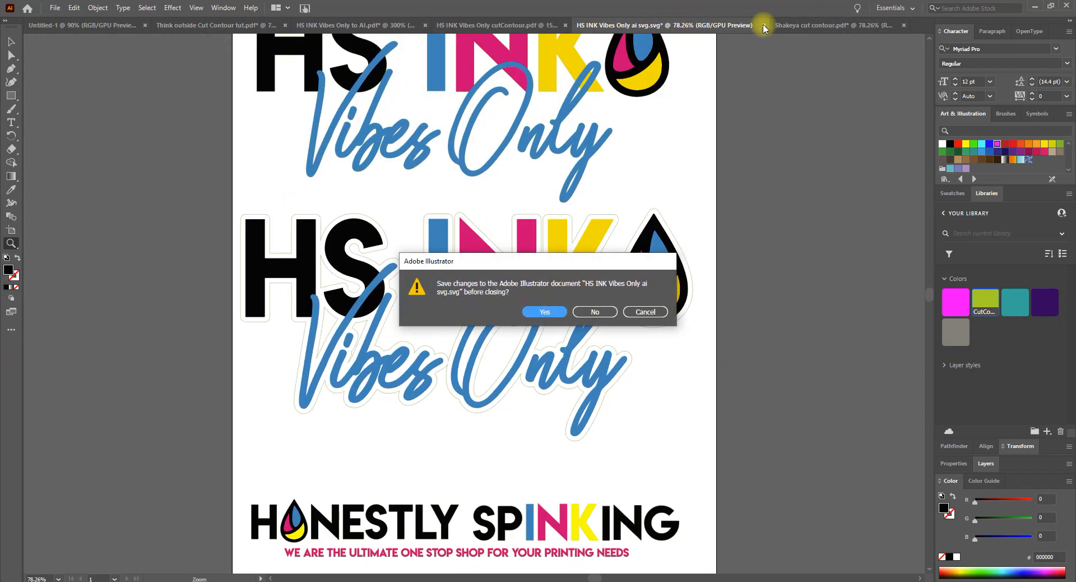
left_click(593, 312)
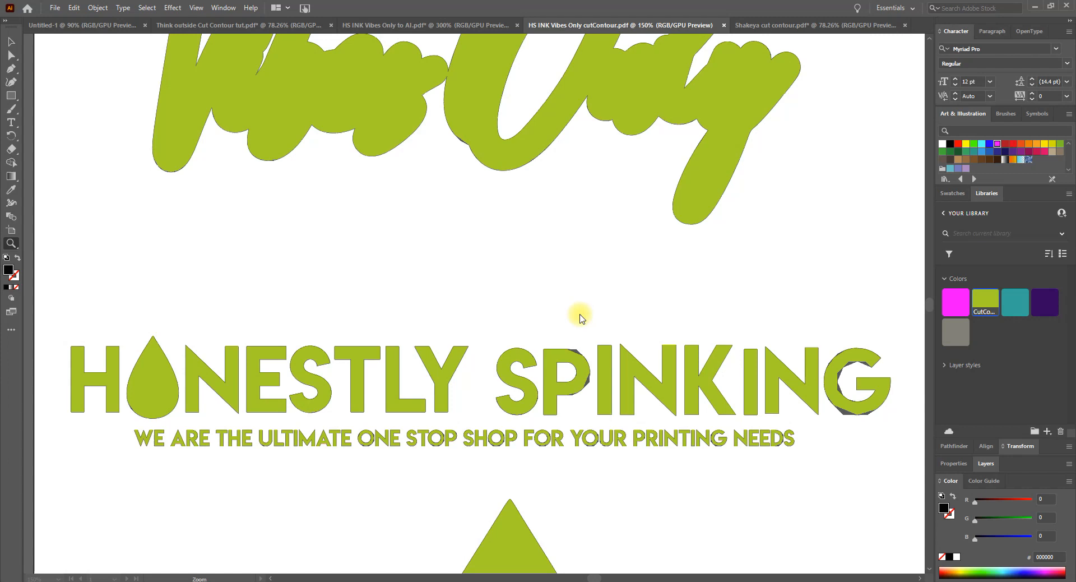
left_click(54, 8)
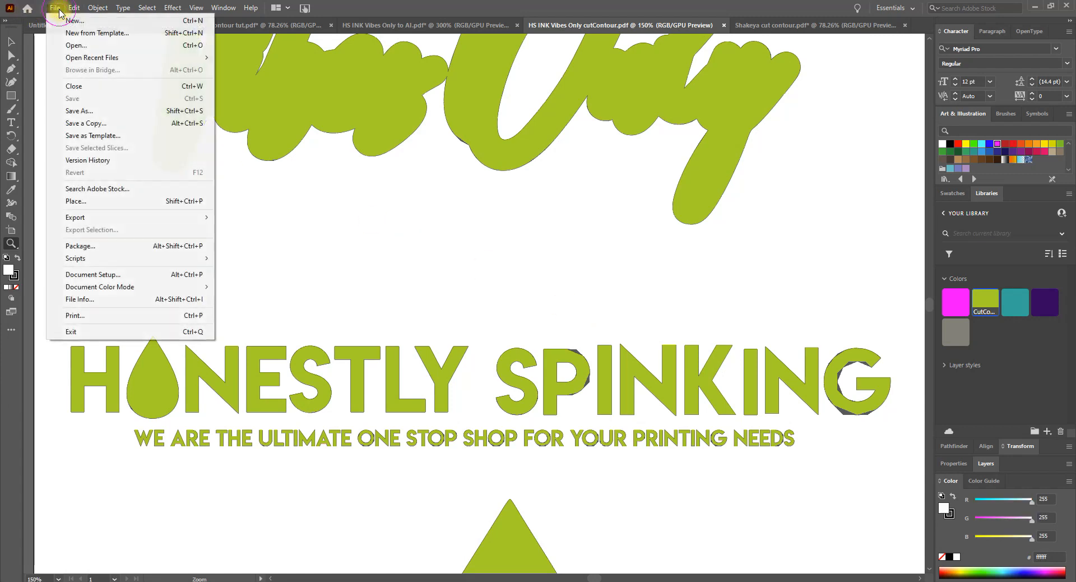
Step: Open the Shakeya CutContour SVG from the Quick access recent files
left_click(75, 45)
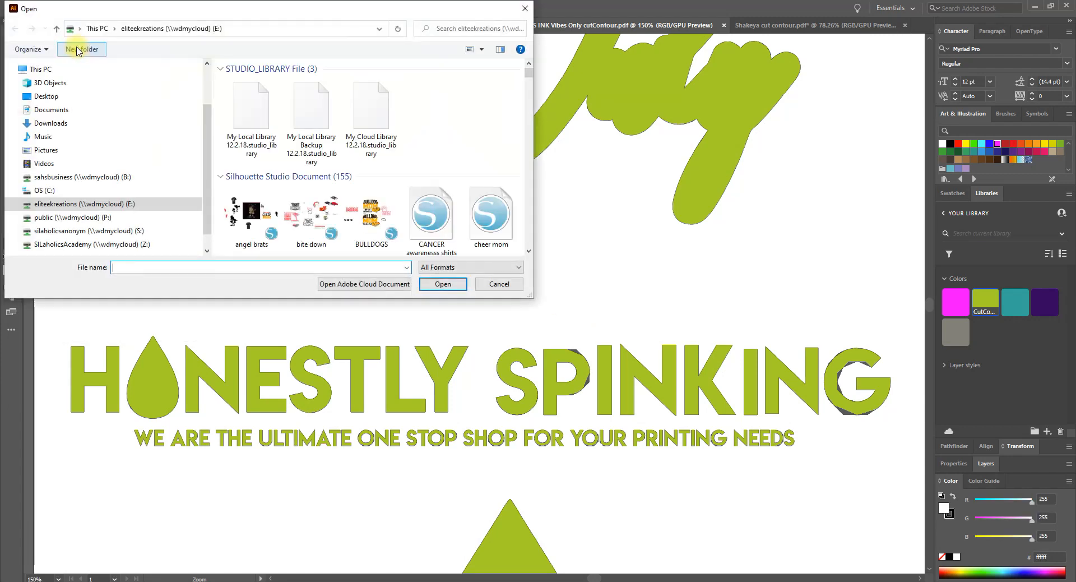
left_click(50, 110)
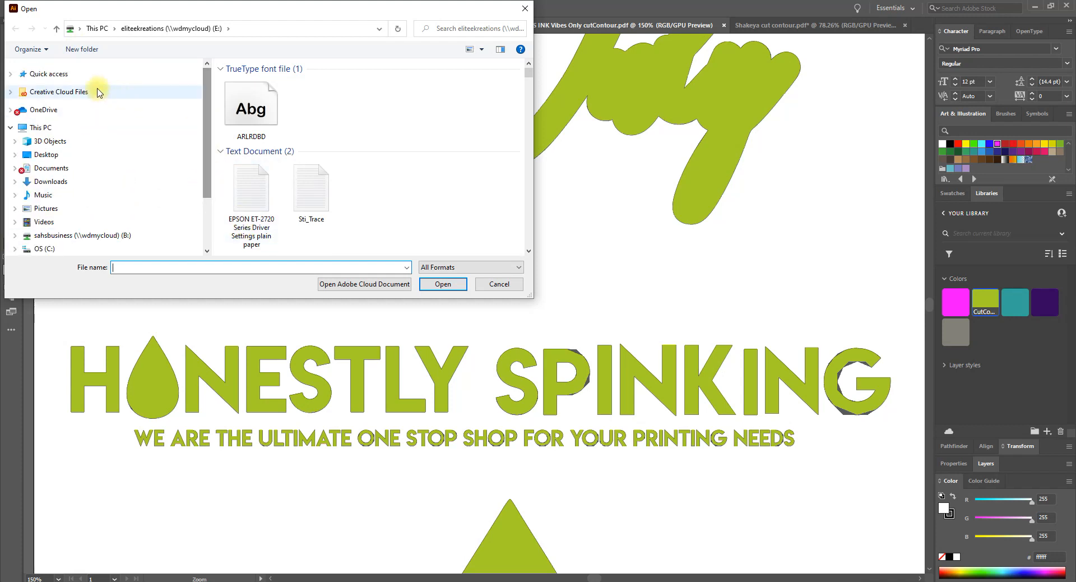
left_click(48, 72)
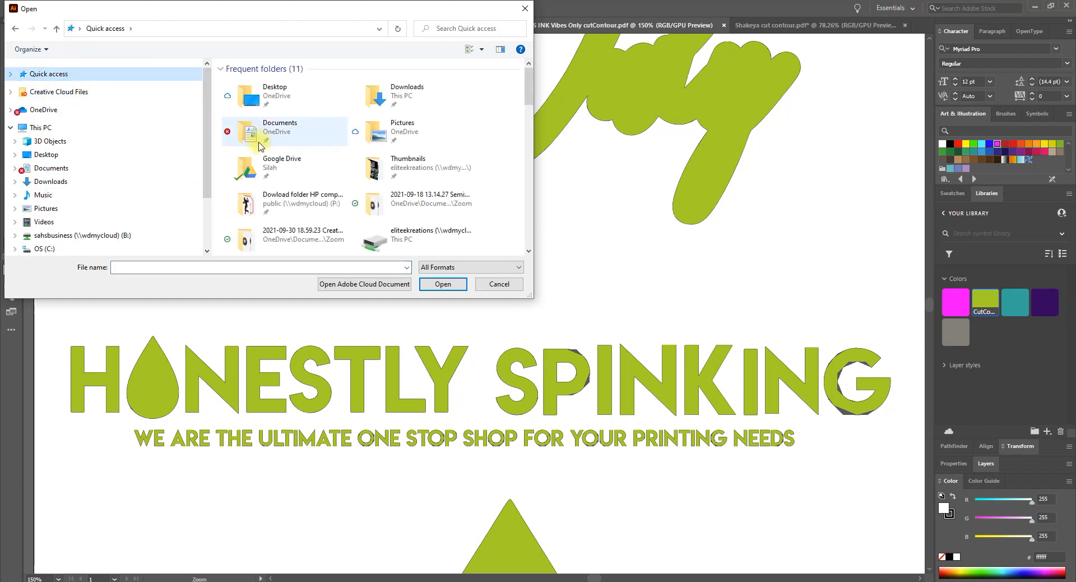
scroll("down", 3)
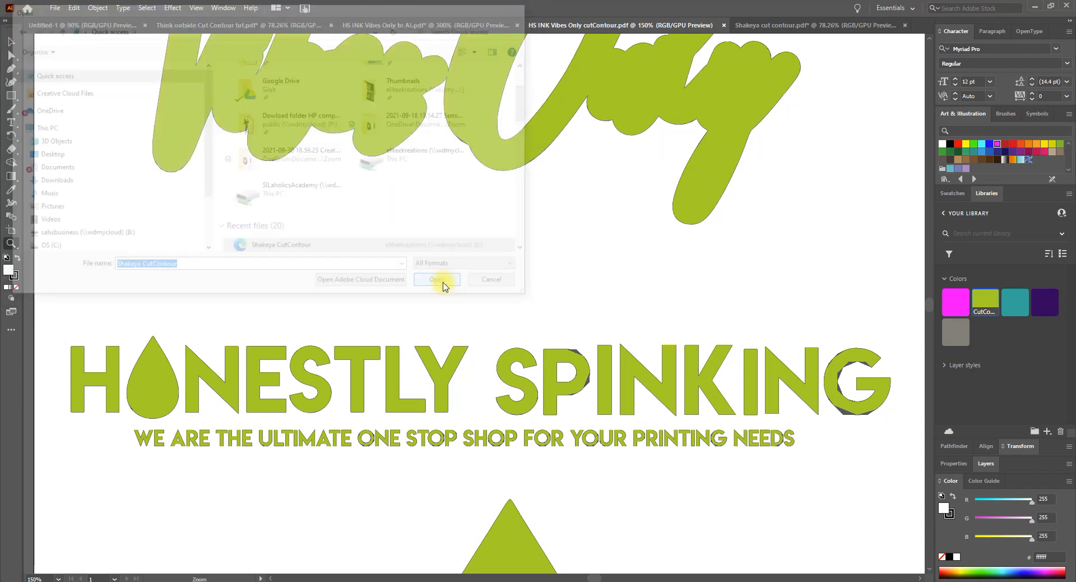
left_click(436, 279)
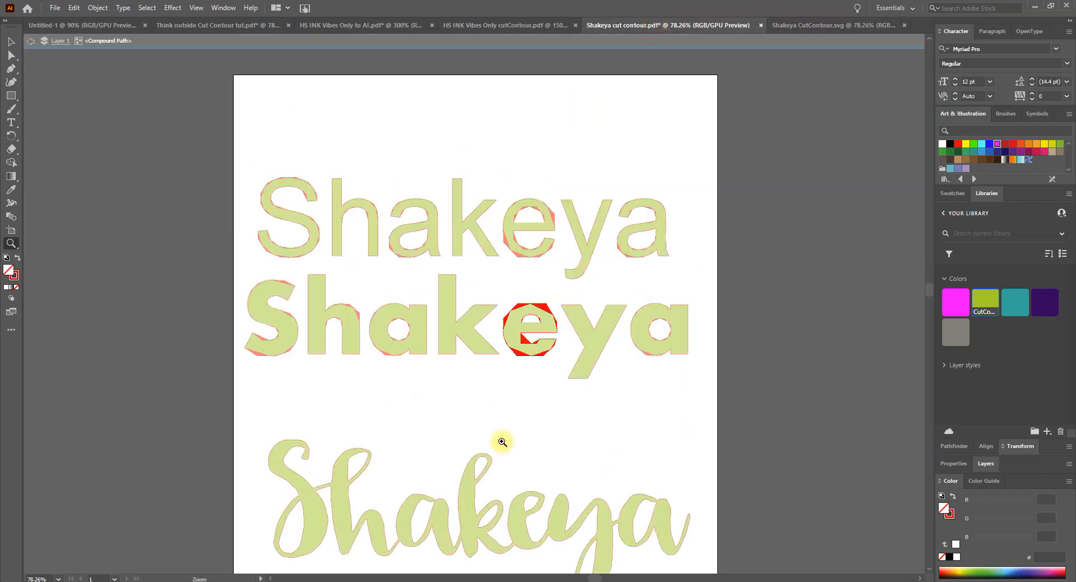
Step: Select all same-fill Shakeya shapes and set their fill to None
left_click(817, 26)
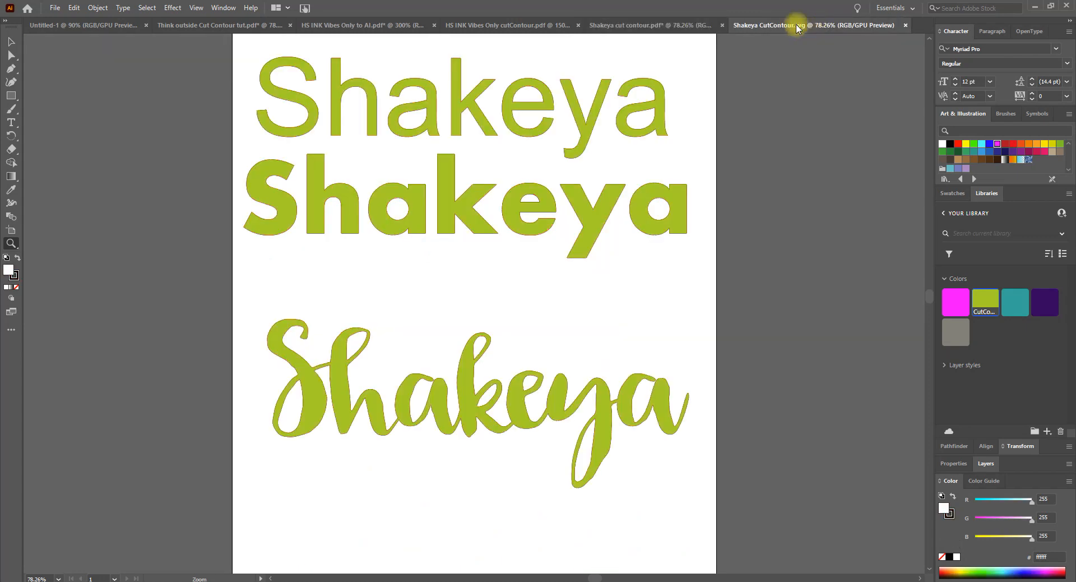
mouse_move(58, 125)
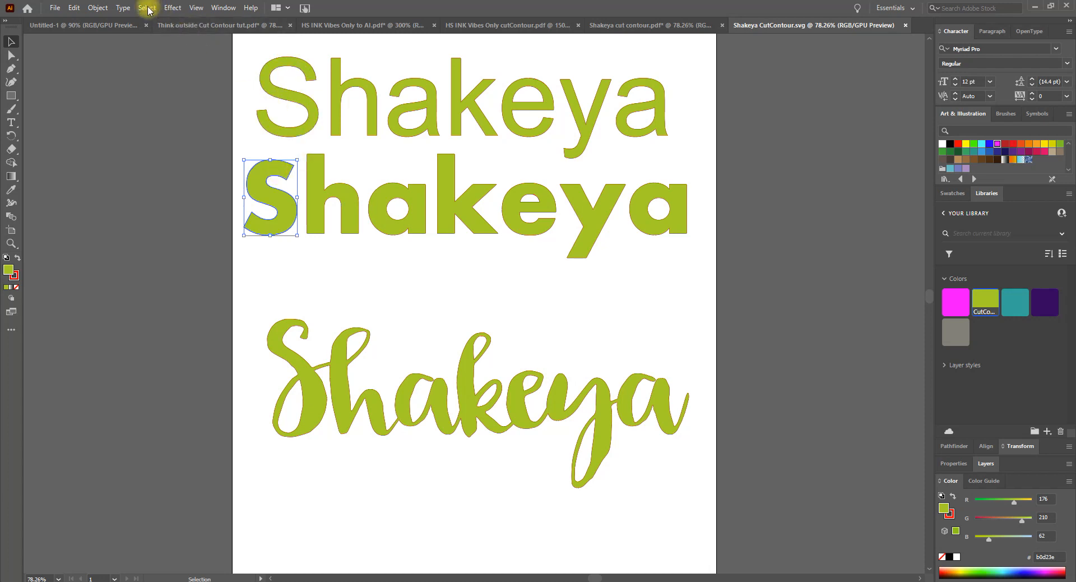
left_click(147, 8)
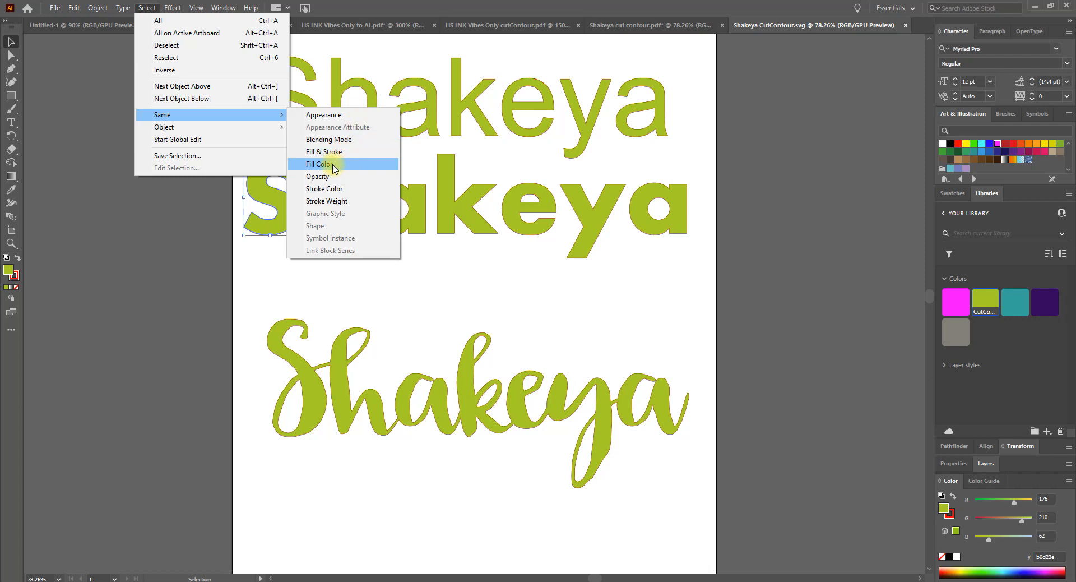
left_click(320, 164)
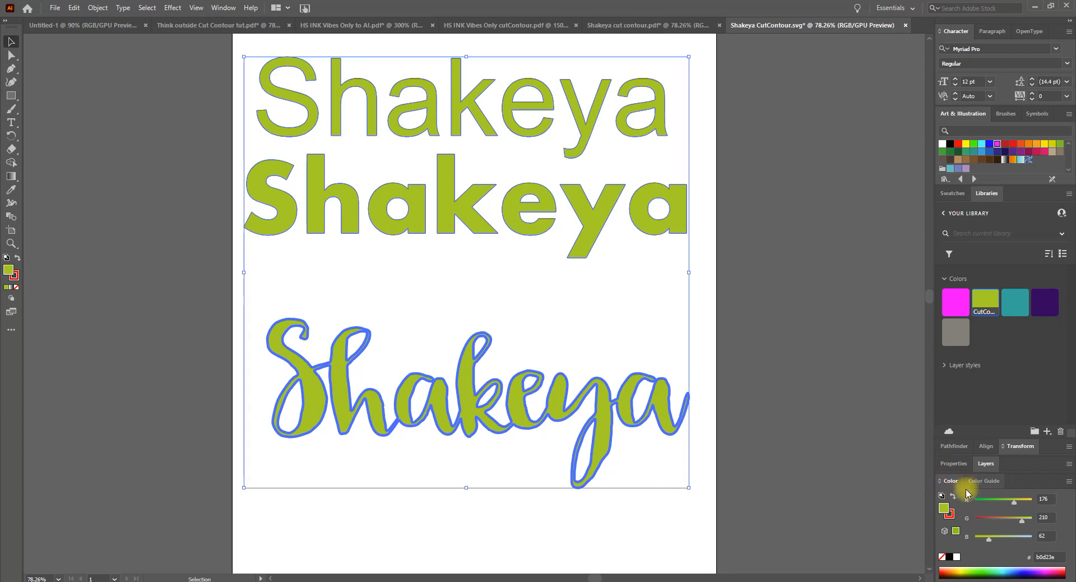
left_click(223, 7)
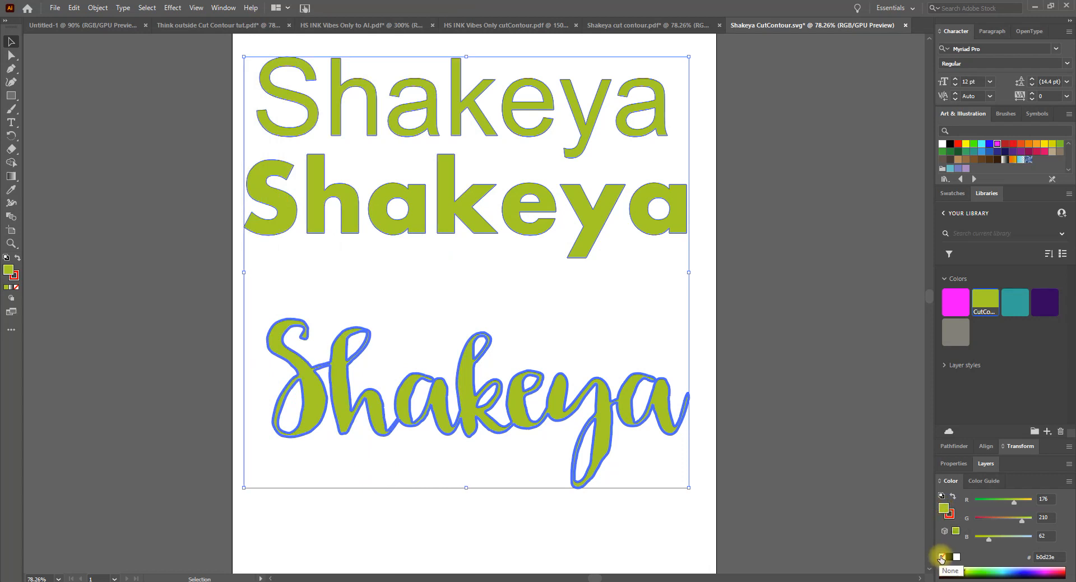
left_click(940, 556)
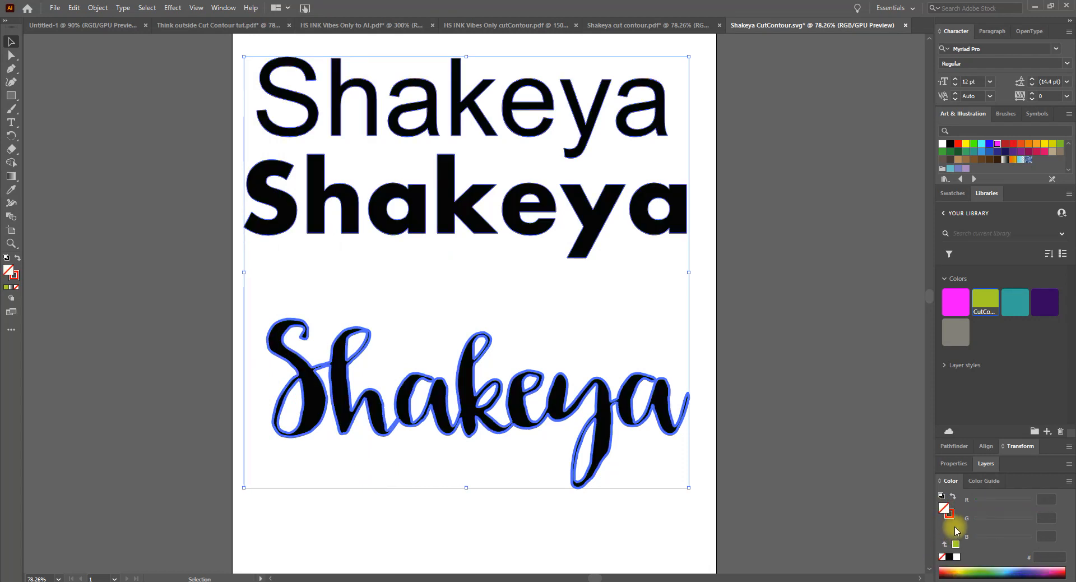
mouse_move(947, 511)
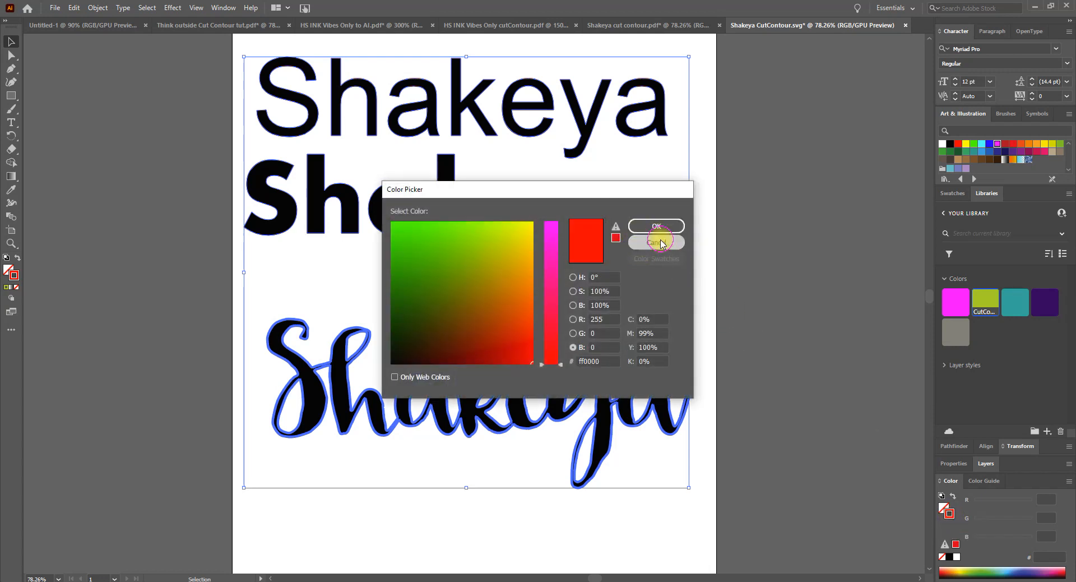
Step: Give the Shakeya outlines the CutContour spot colour stroke and deselect to preview
left_click(655, 227)
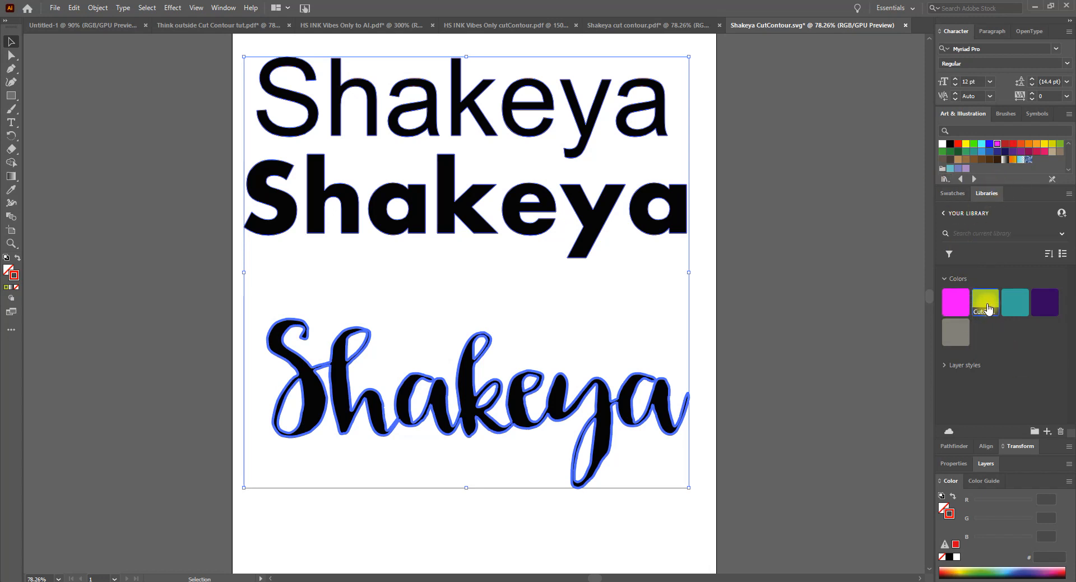
left_click(985, 302)
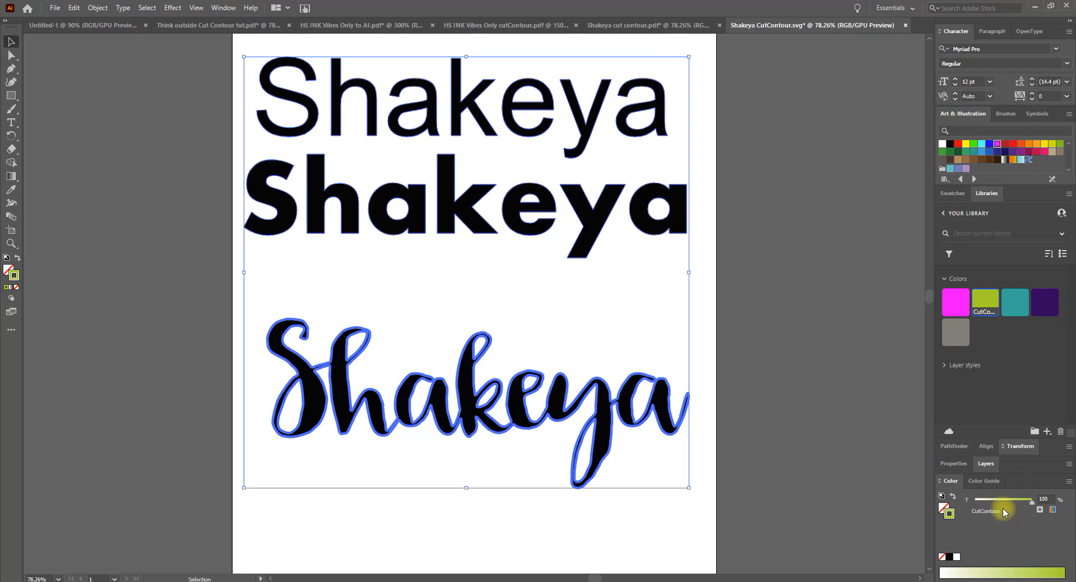
mouse_move(999, 518)
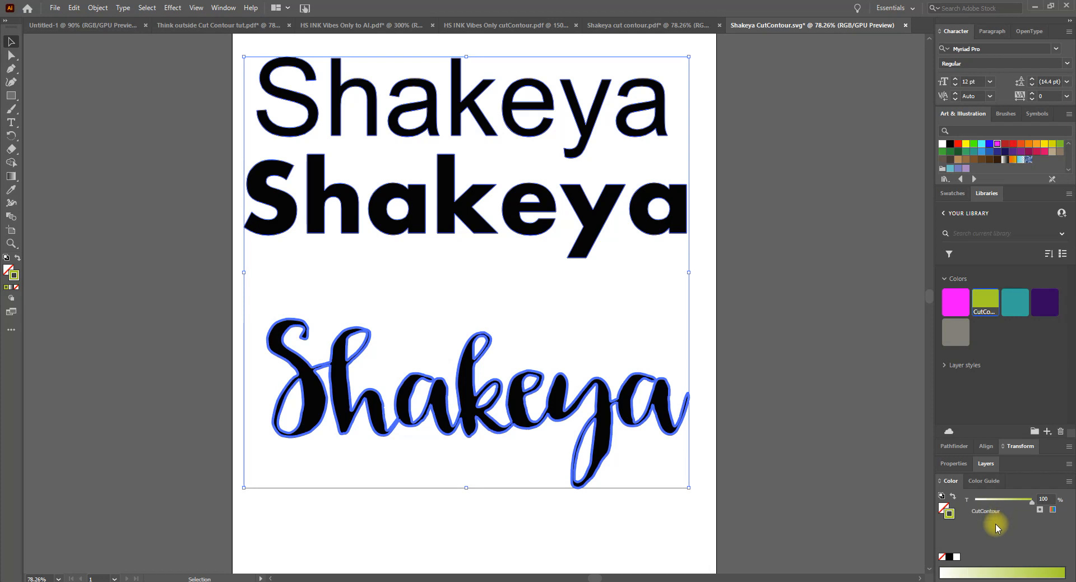
mouse_move(900, 469)
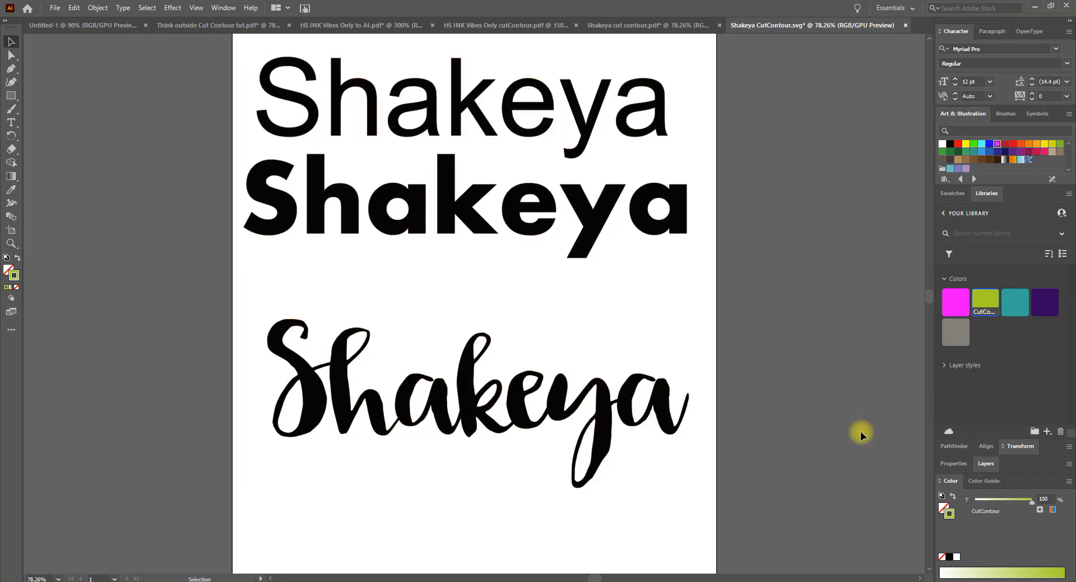
left_click(54, 8)
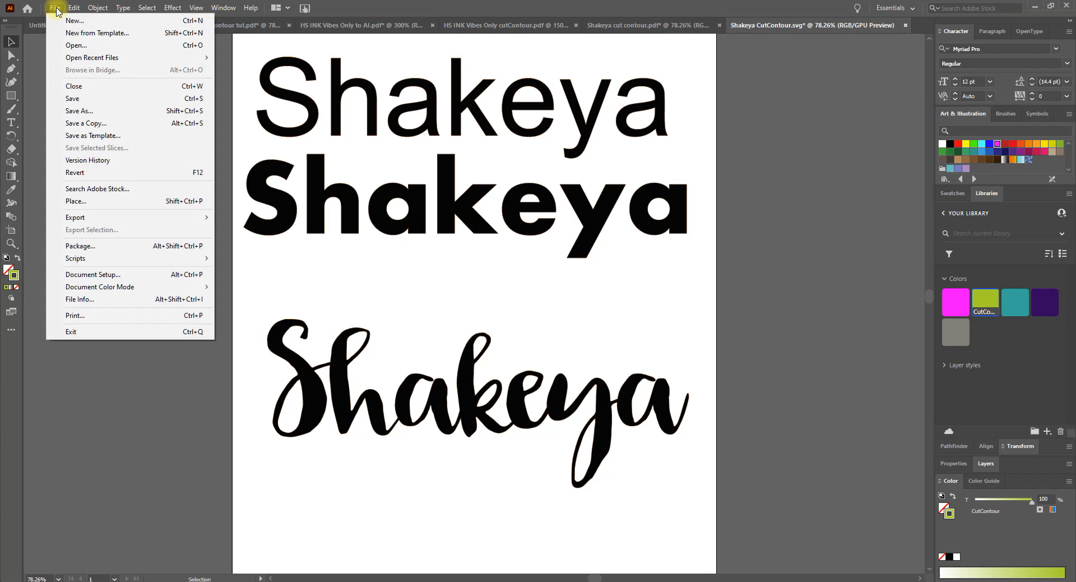
Step: Open the HS INK Vibes Only CutContour SVG from Quick access
left_click(75, 45)
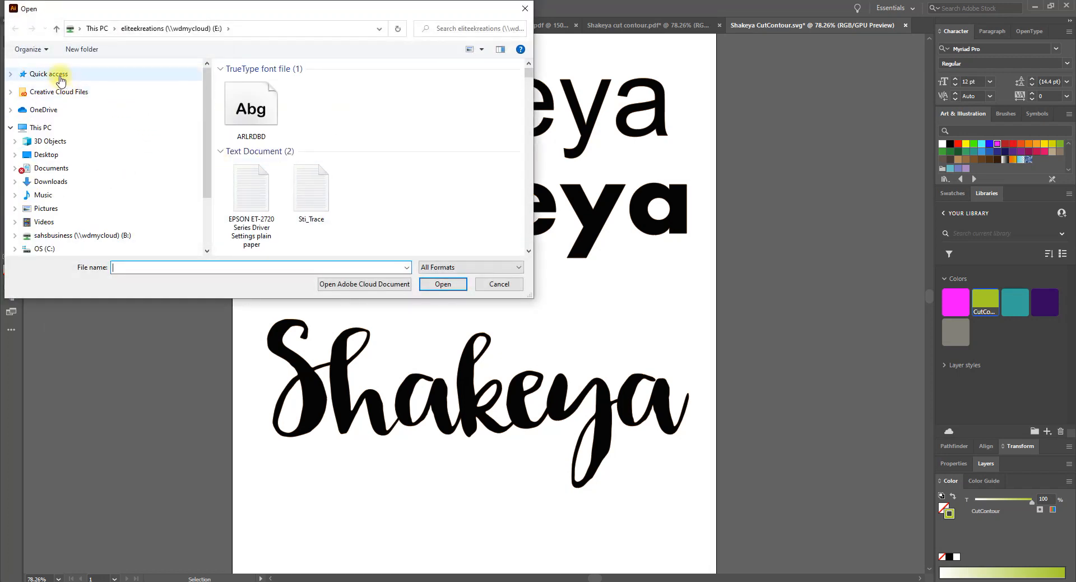
left_click(48, 72)
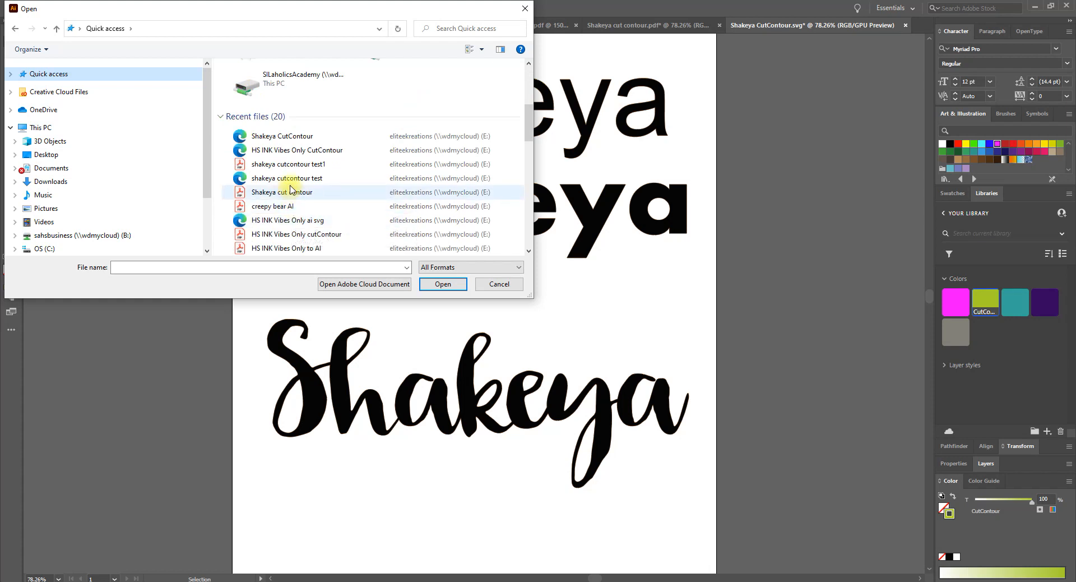
mouse_move(288, 163)
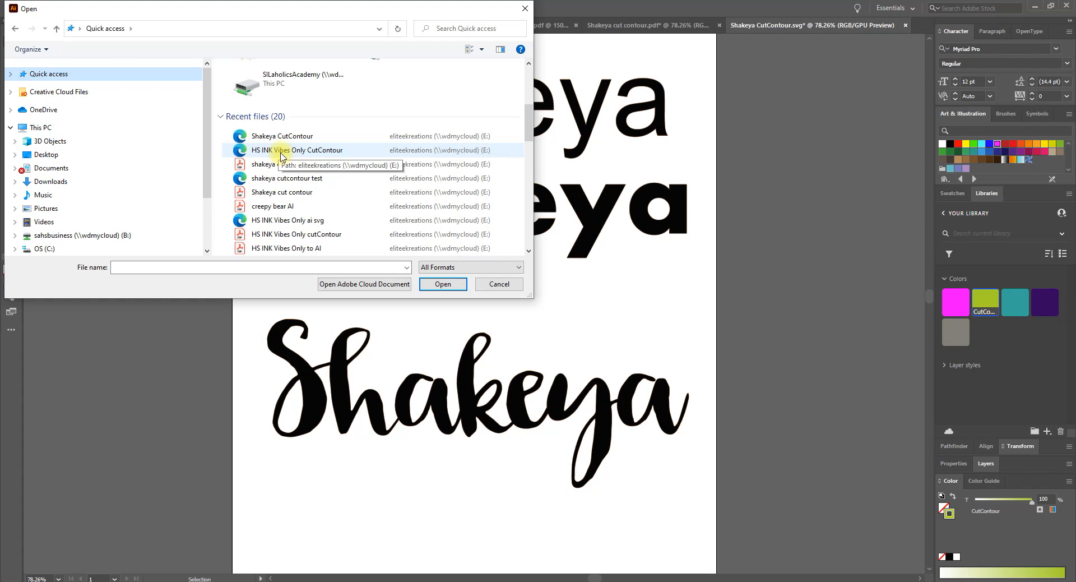
left_click(297, 149)
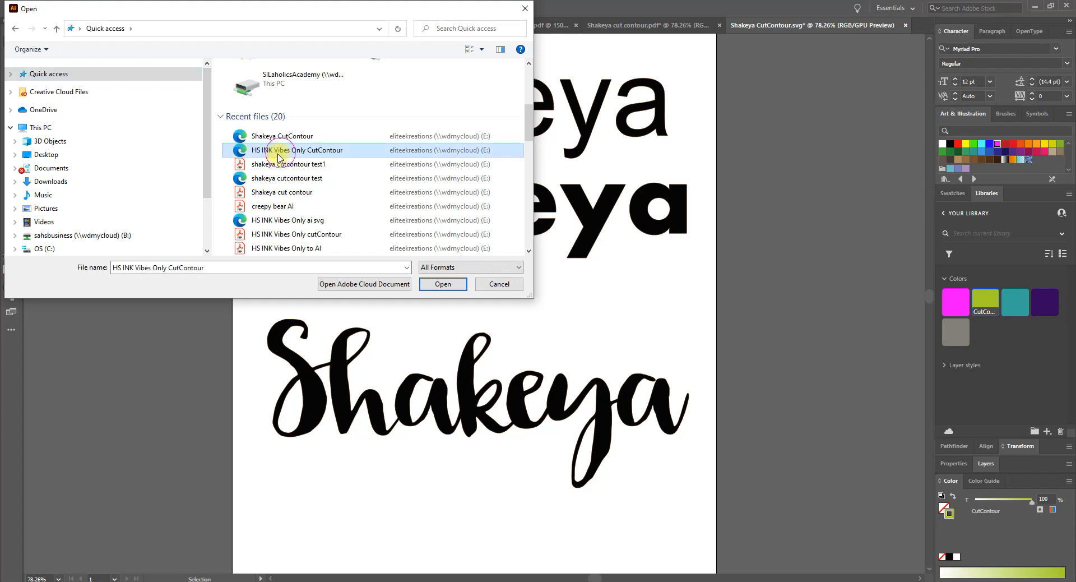
left_click(443, 283)
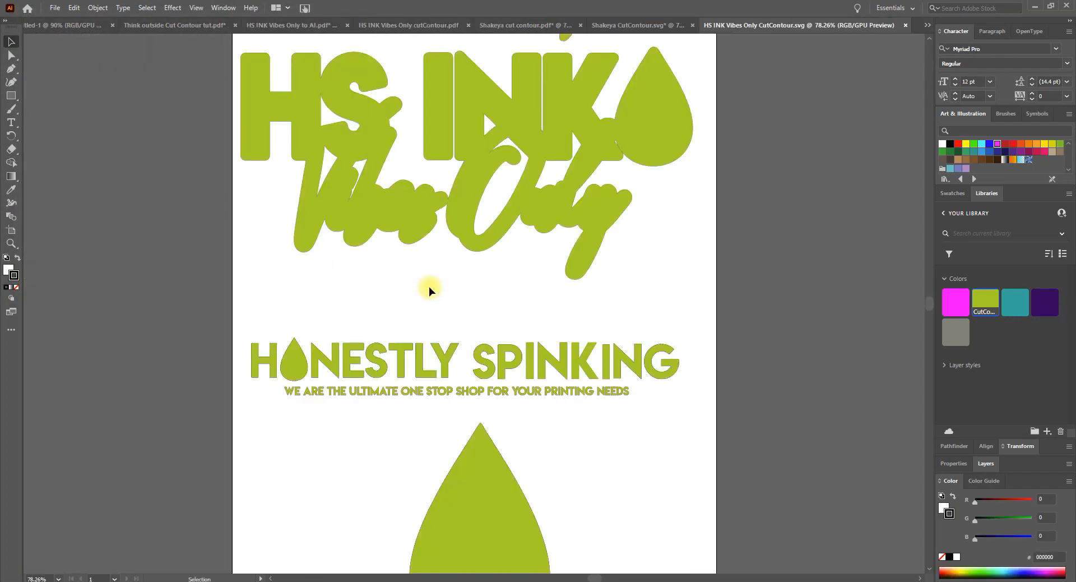
Step: Select all HS INK artwork and remove its lime-green fill, leaving CutContour outlines
left_click(429, 288)
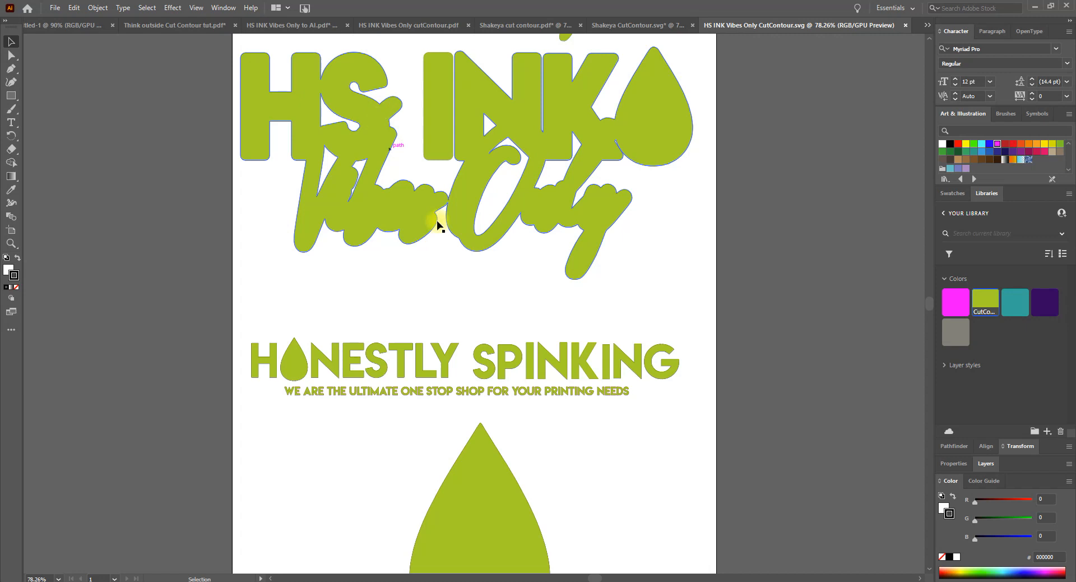
scroll("down", 3)
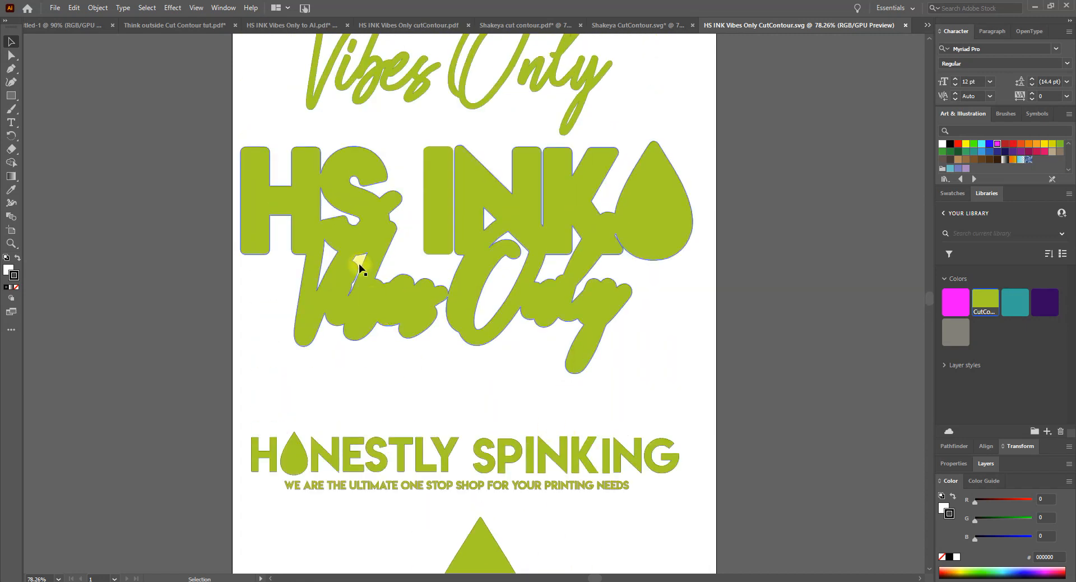
left_click(360, 268)
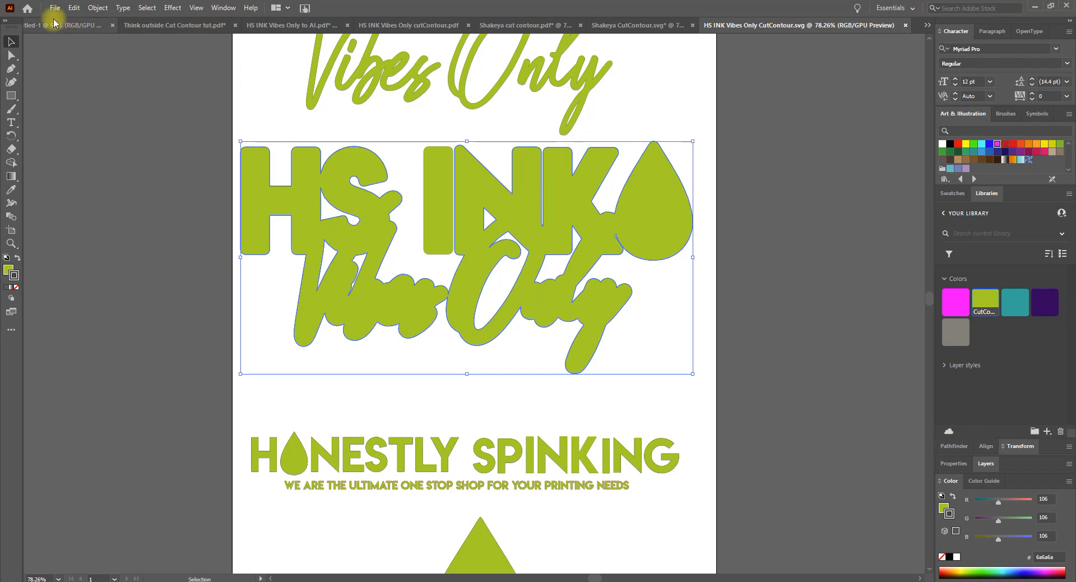
left_click(146, 8)
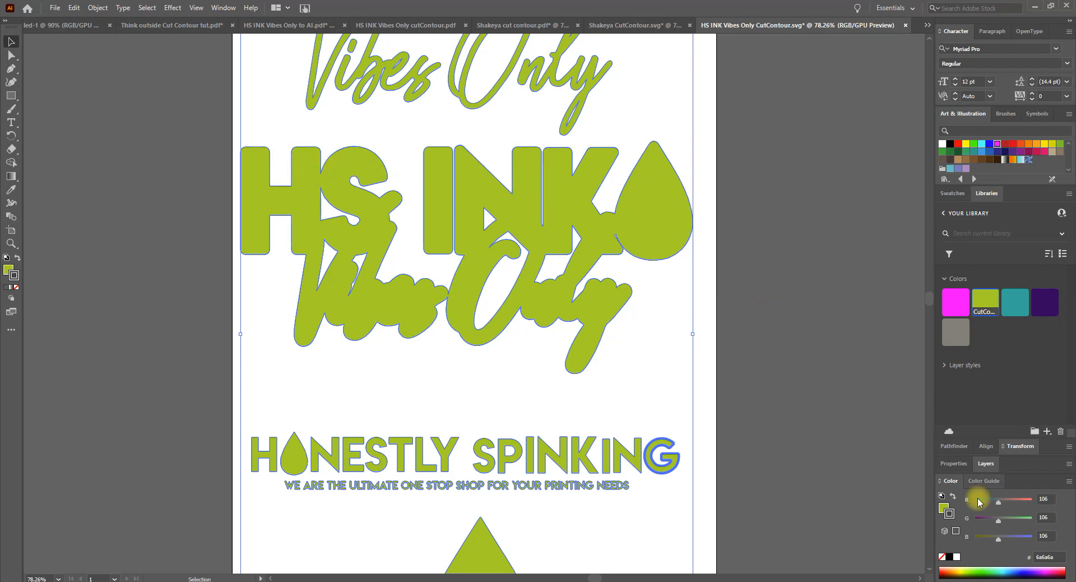
mouse_move(948, 515)
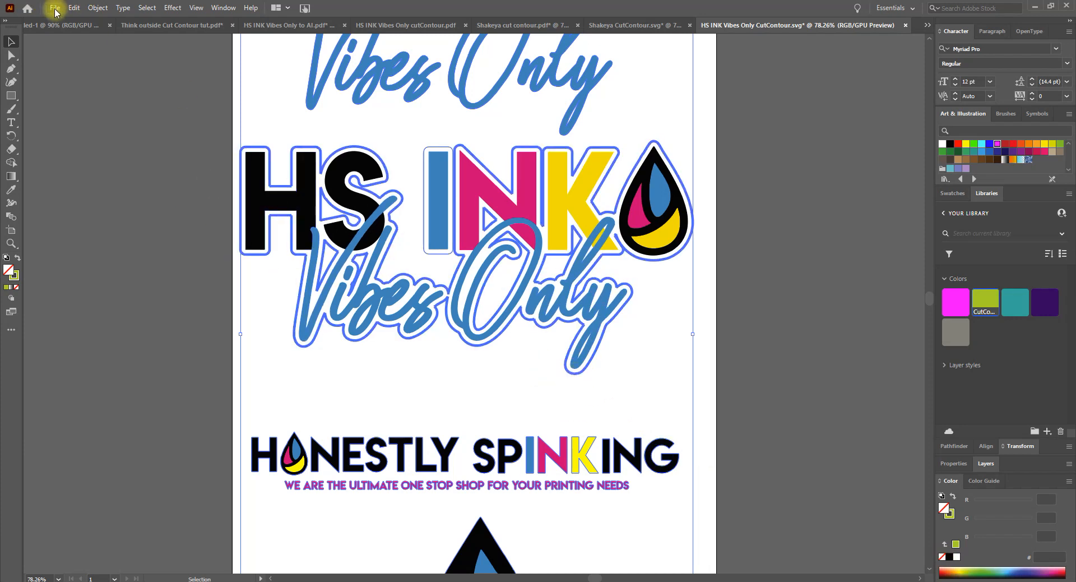
left_click(54, 8)
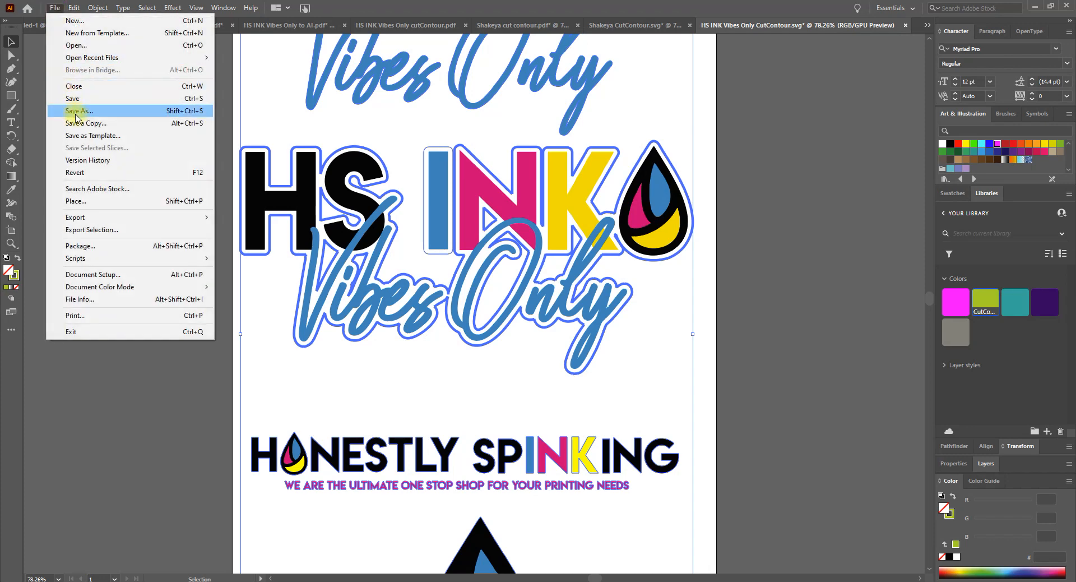
Step: Save As Adobe PDF with the name HS INK Vibes Only CutContour VW
left_click(79, 111)
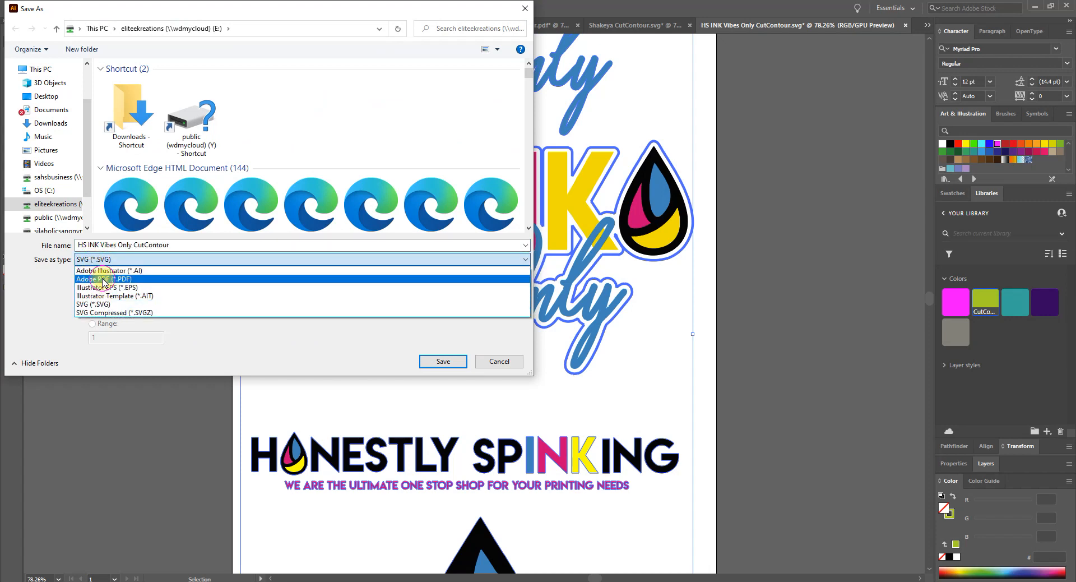
left_click(110, 278)
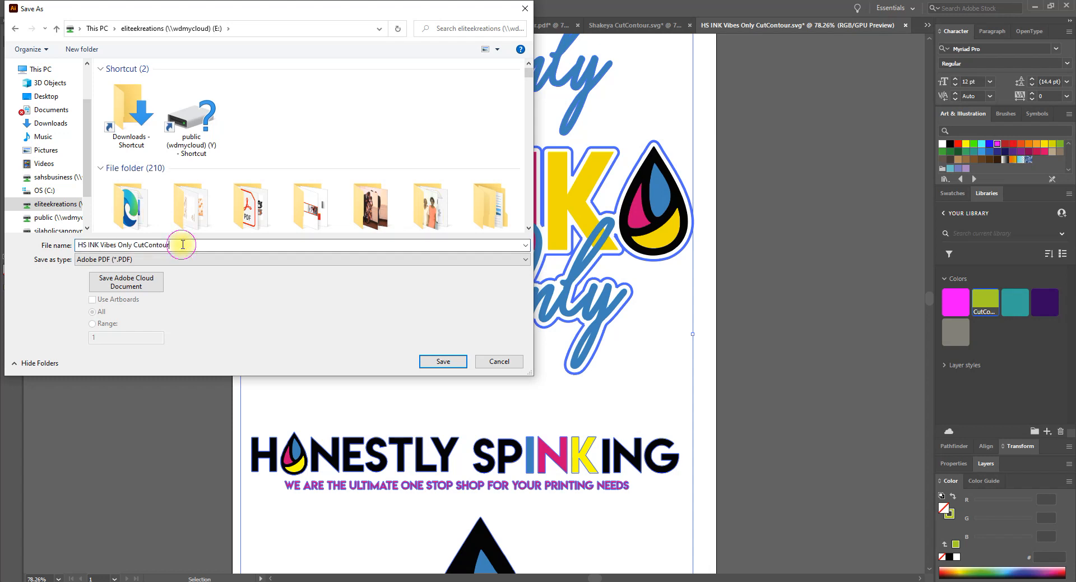
type("V")
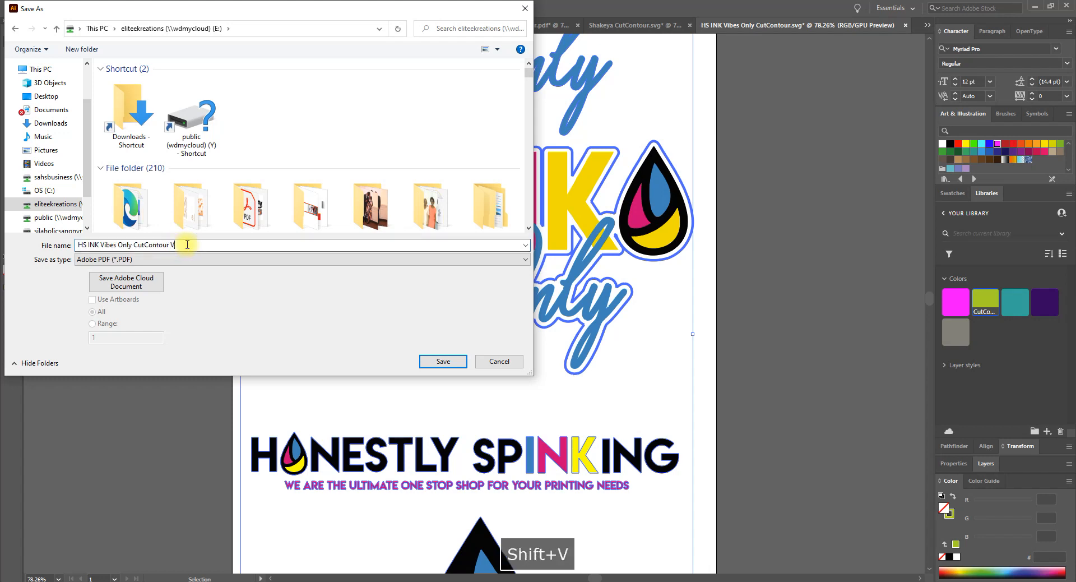
type("W")
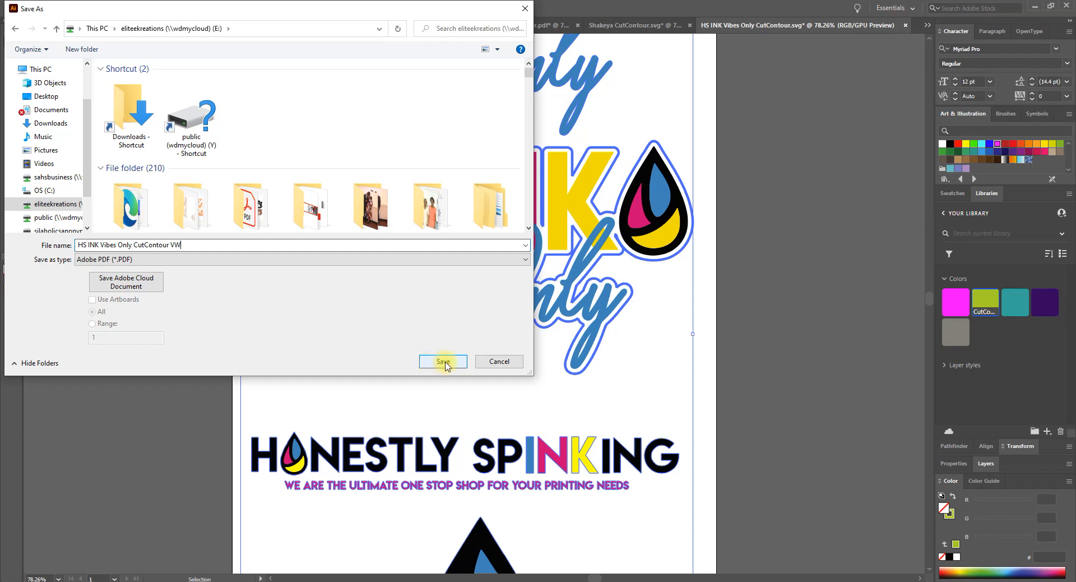
left_click(442, 361)
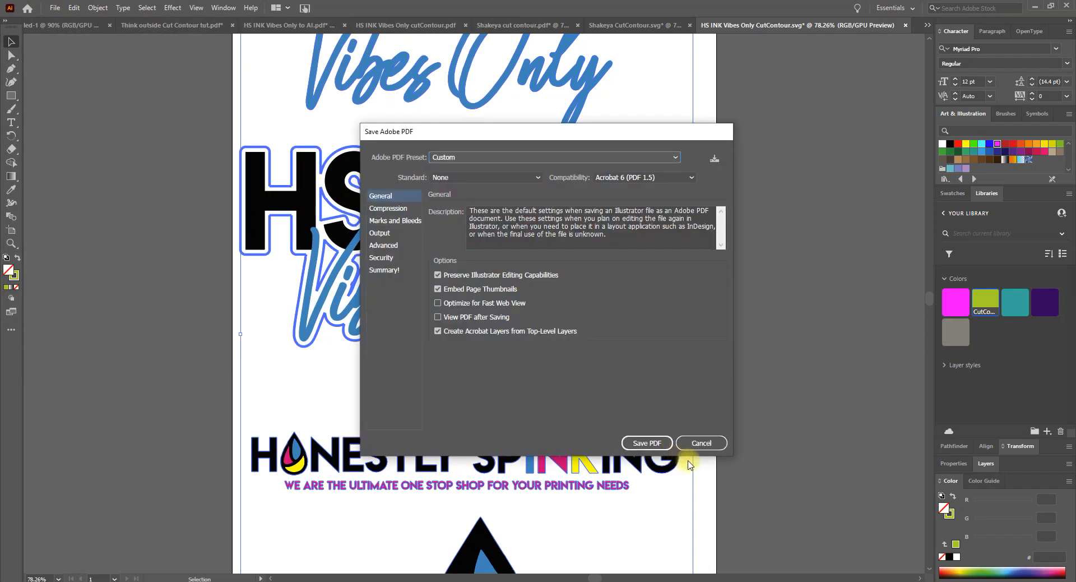
mouse_move(685, 460)
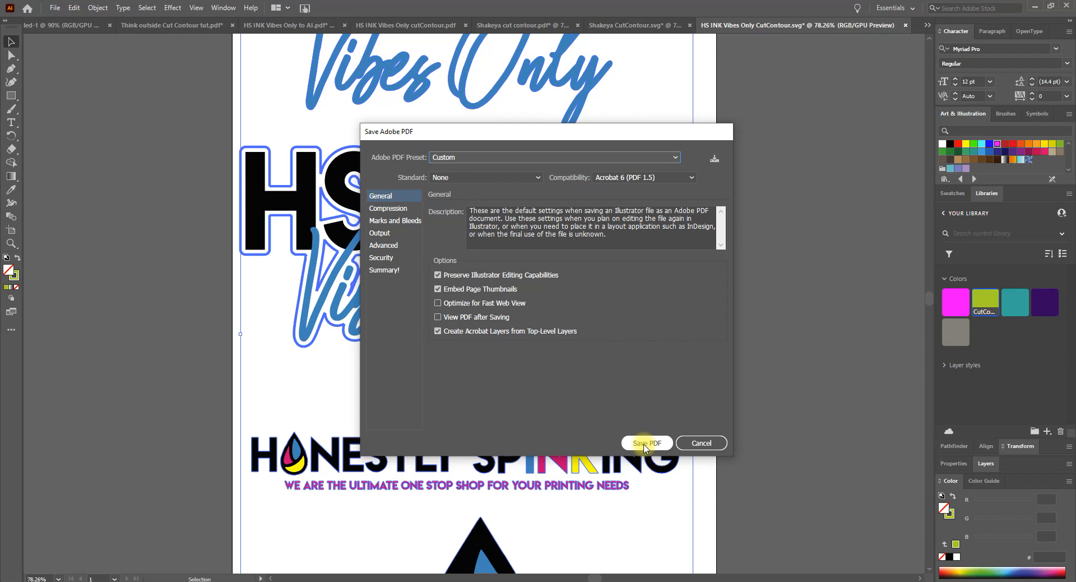
Step: Confirm Save PDF to write out HS INK Vibes Only CutContour VW.pdf
left_click(645, 442)
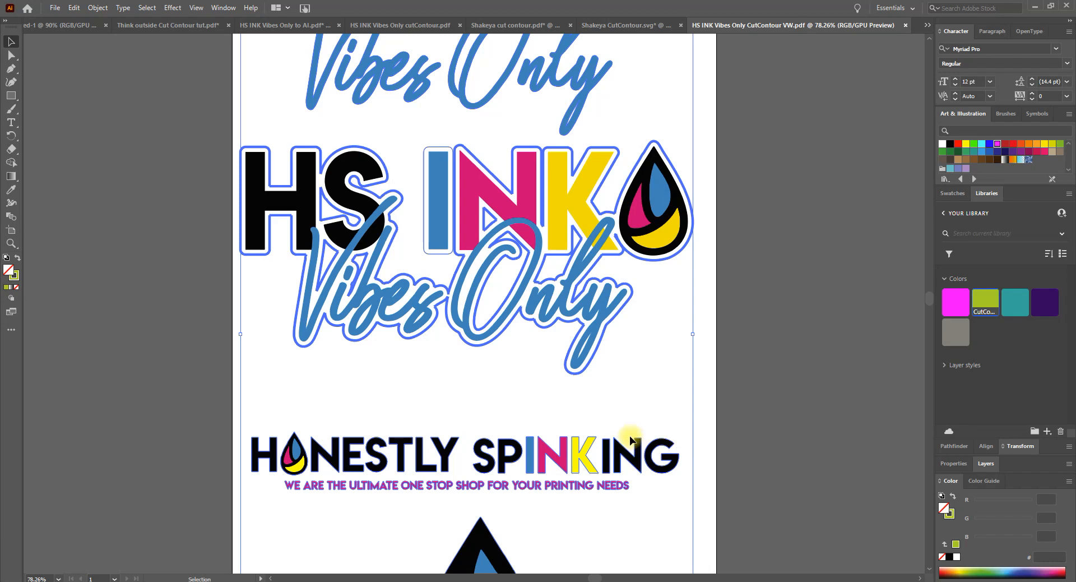
mouse_move(631, 438)
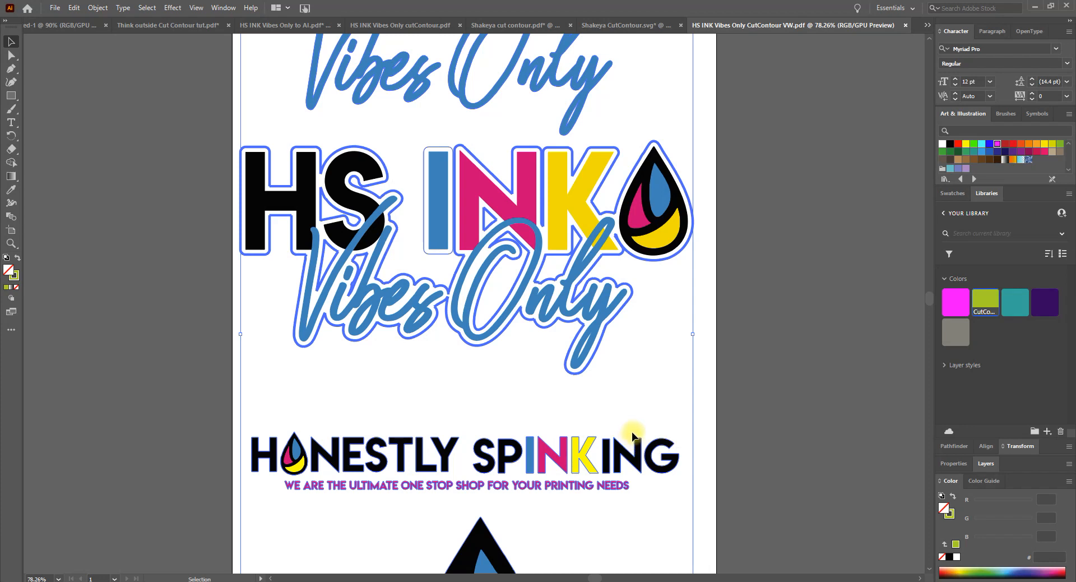
mouse_move(707, 496)
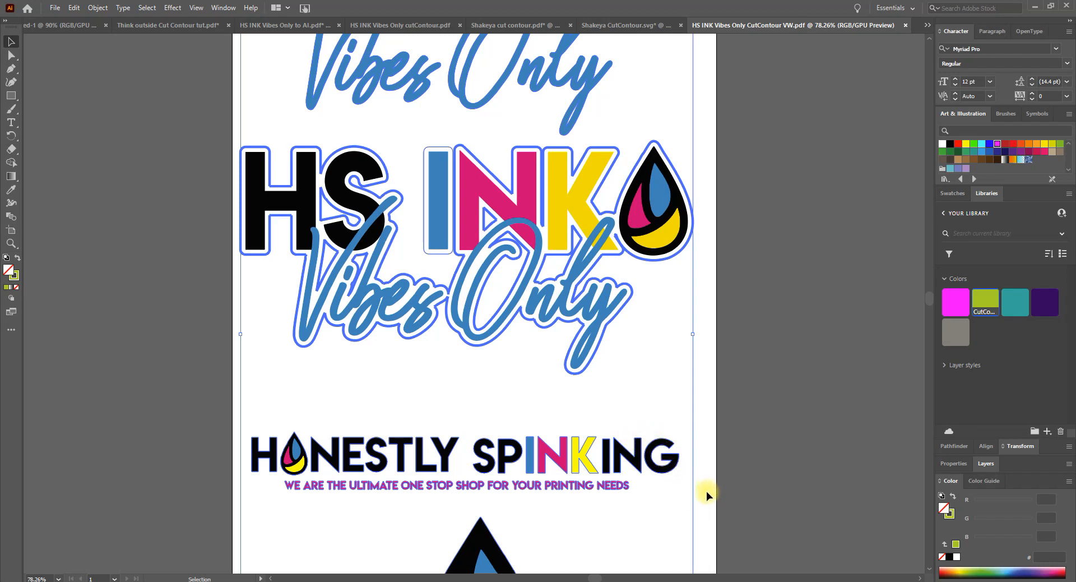
mouse_move(703, 495)
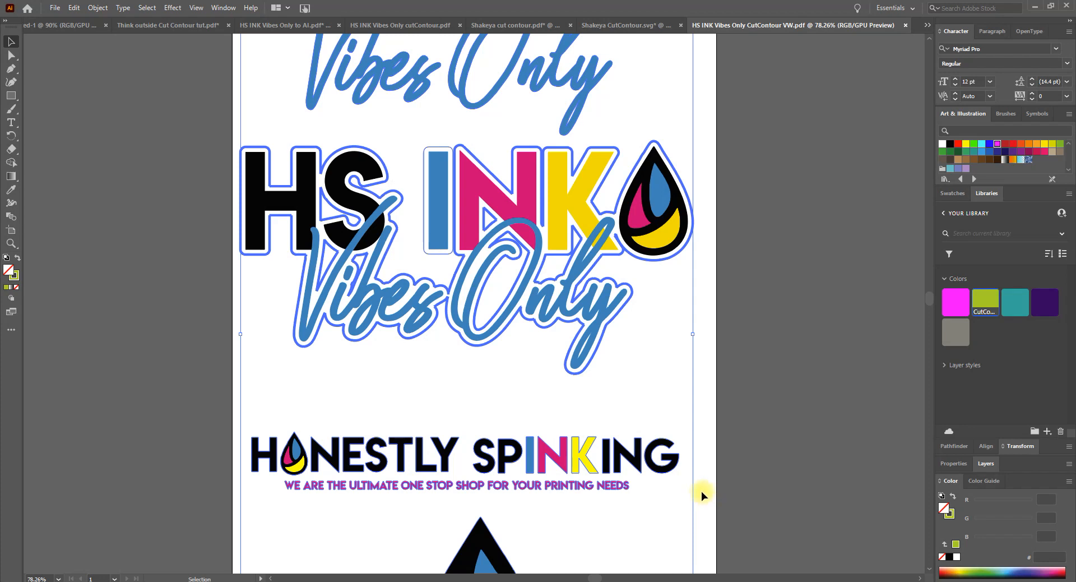
mouse_move(693, 495)
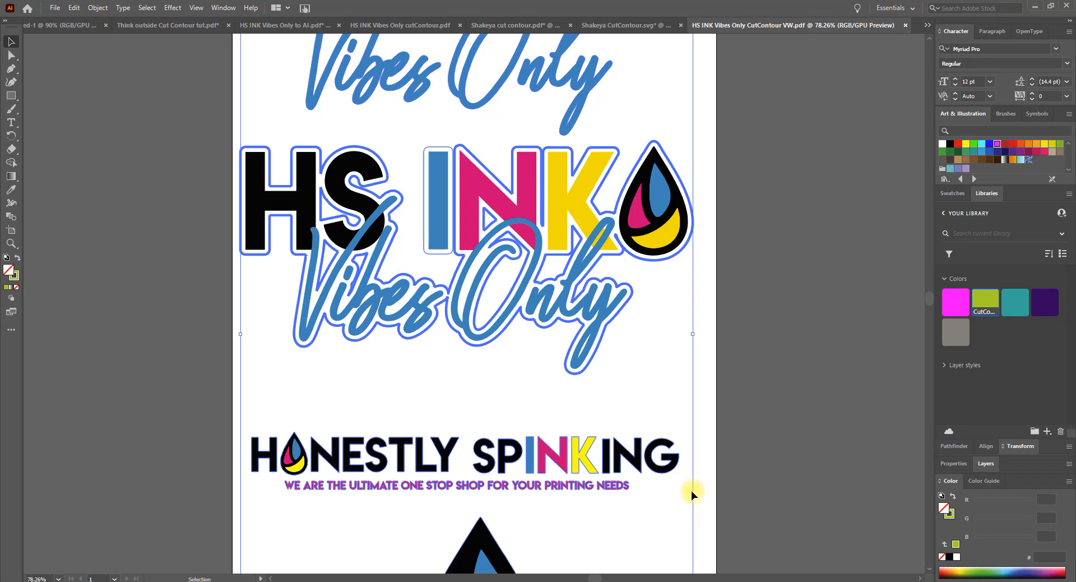
mouse_move(665, 469)
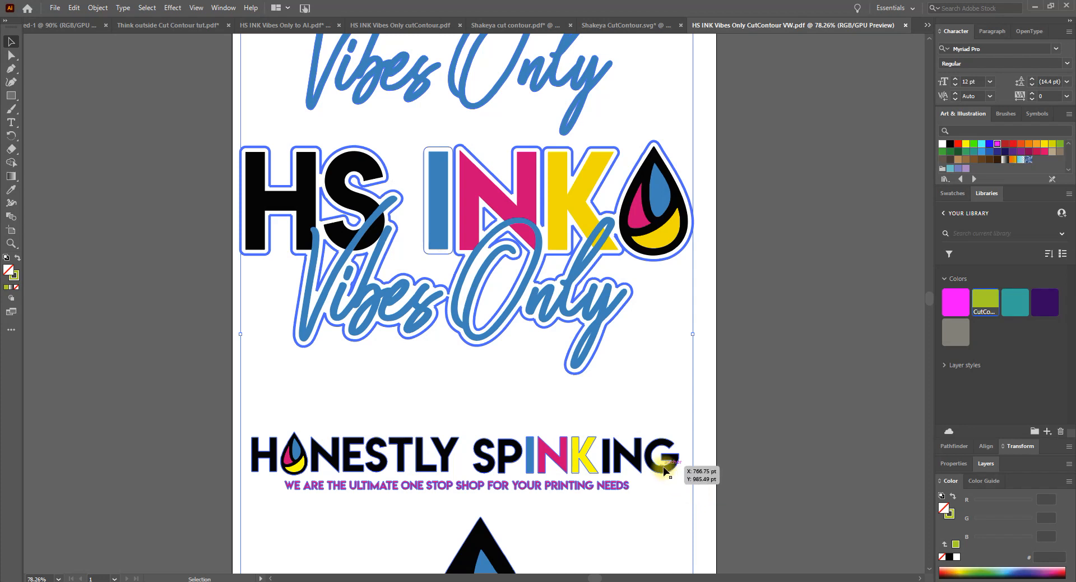